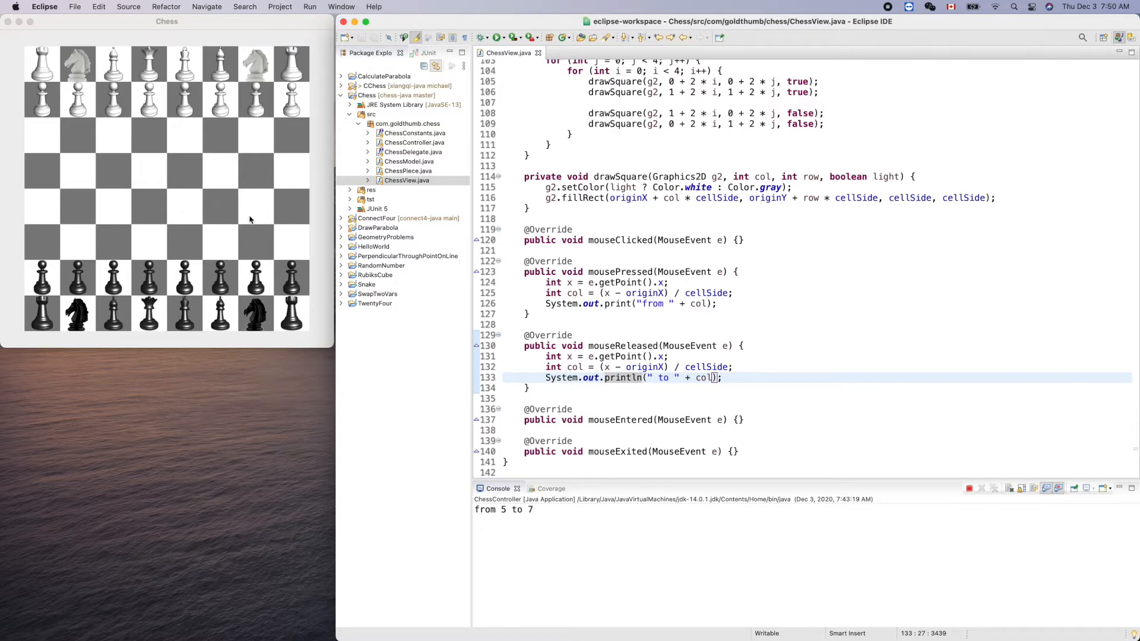
Step: Declare the field 'private int fromCol = -1;' below keyNameValueImage in ChessView
double_click(516, 509)
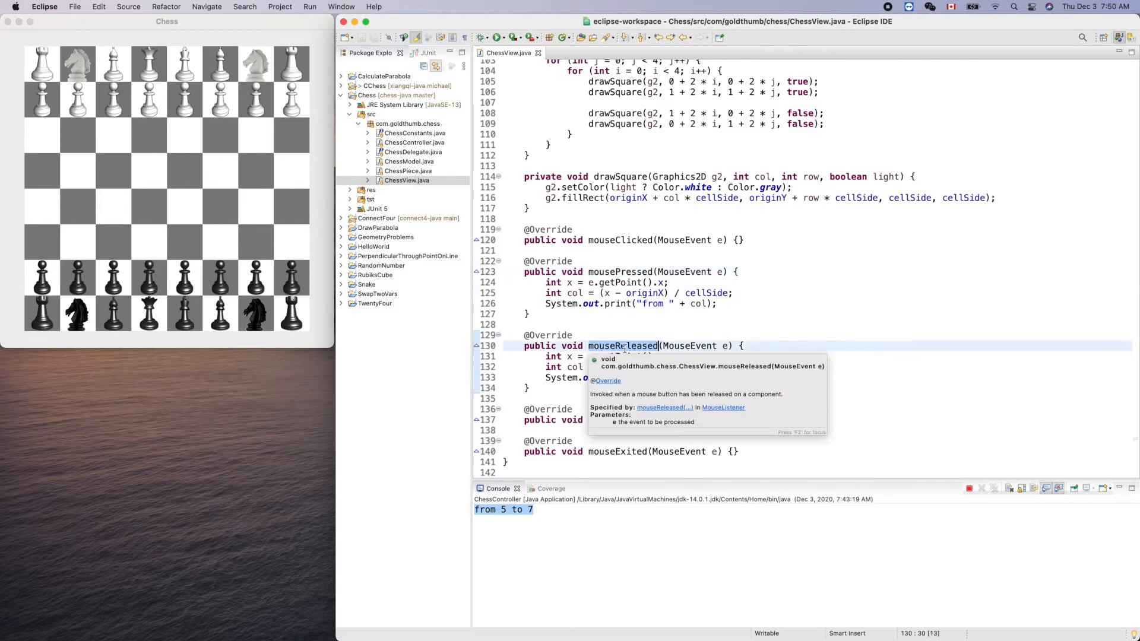
click(743, 329)
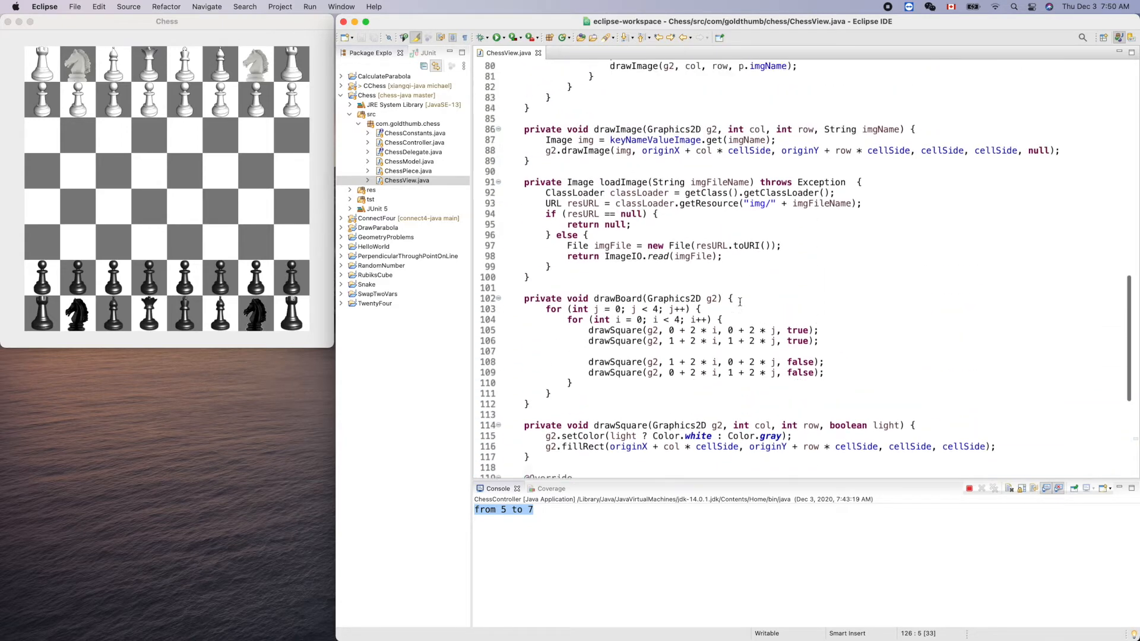
scroll(up, 3)
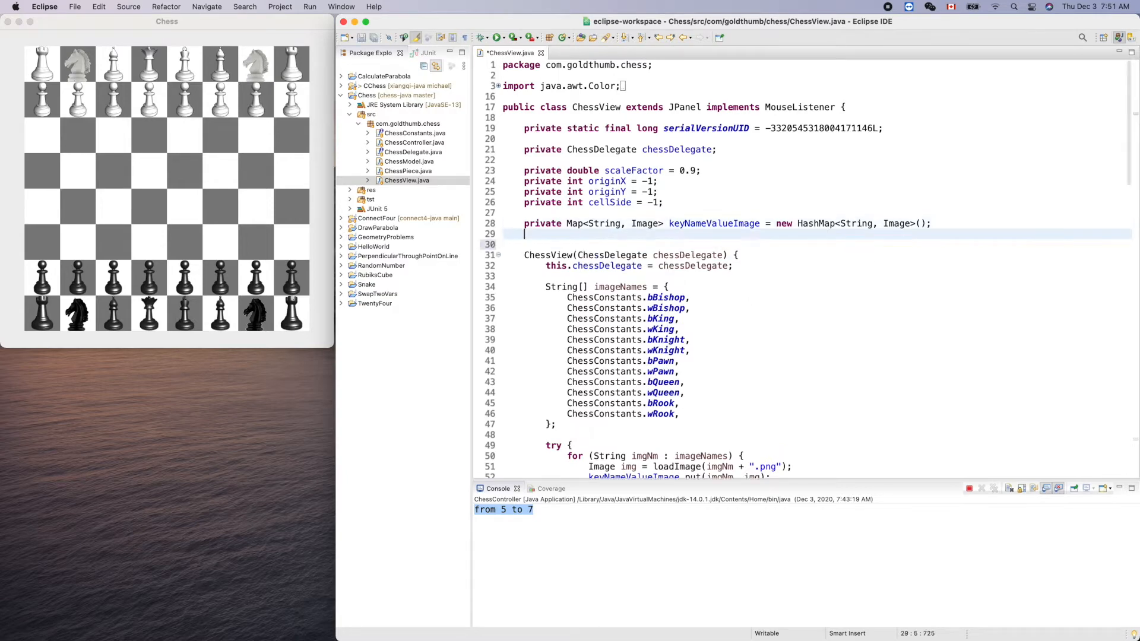
text(private int)
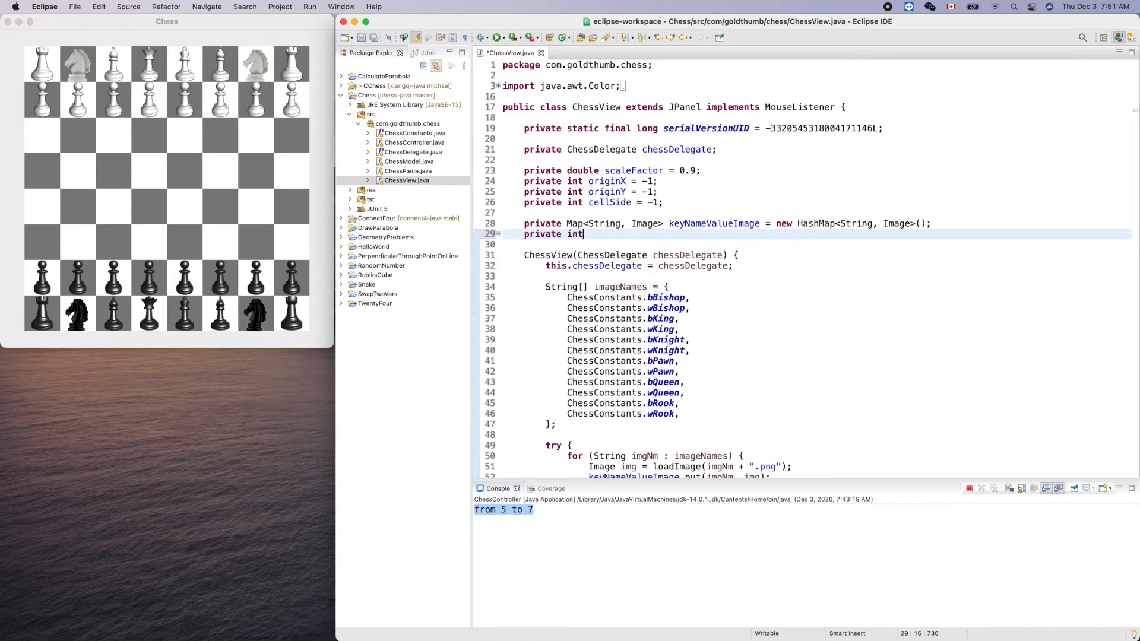
text(s)
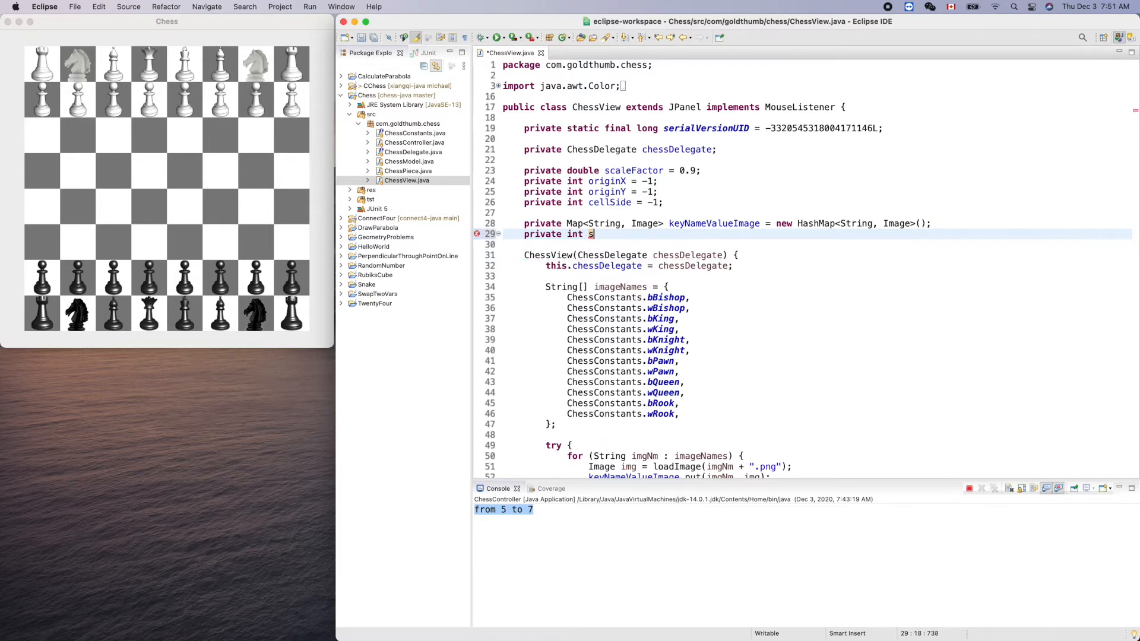
text(romCol = -)
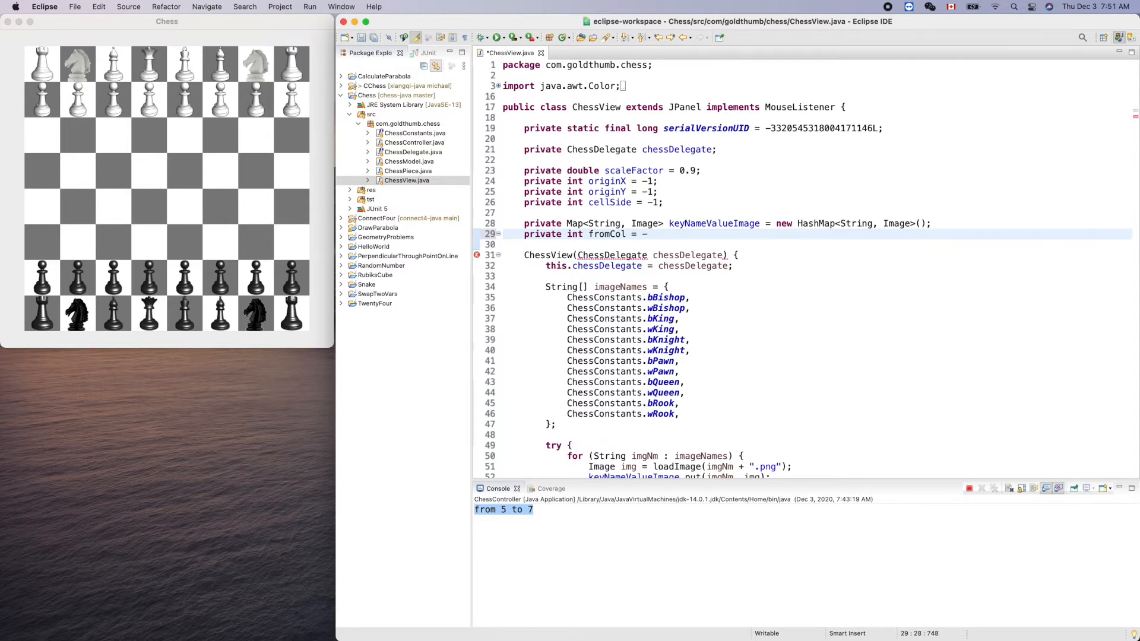
text(1;)
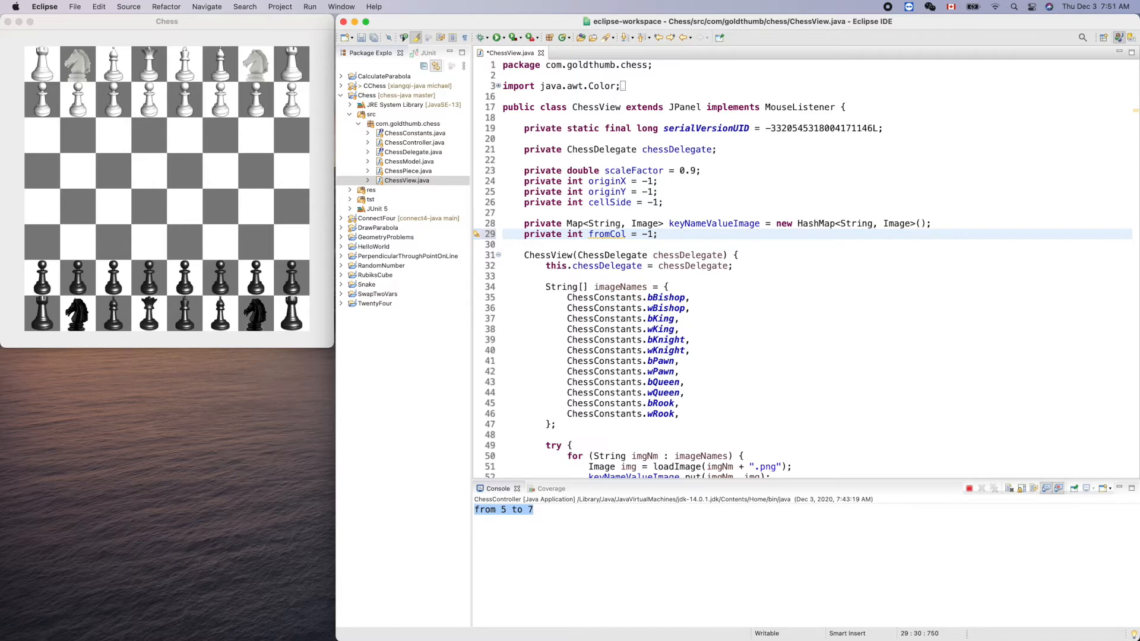
Step: Declare the companion field 'private int fromRow = -1;' beneath it
text(pri)
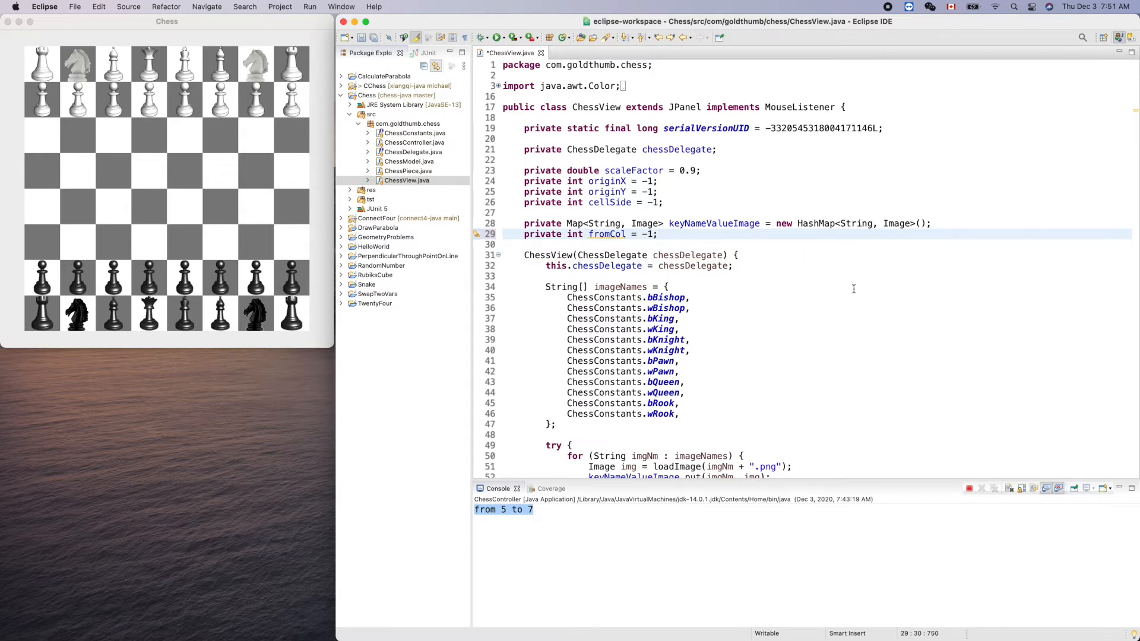
text(private int fro)
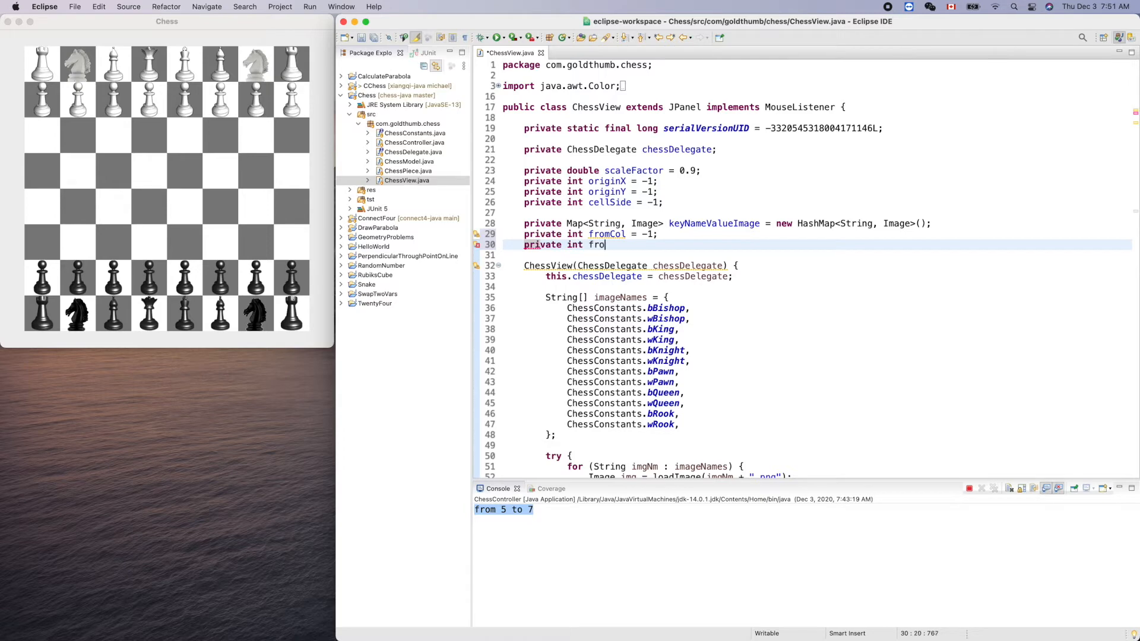
text(mRow)
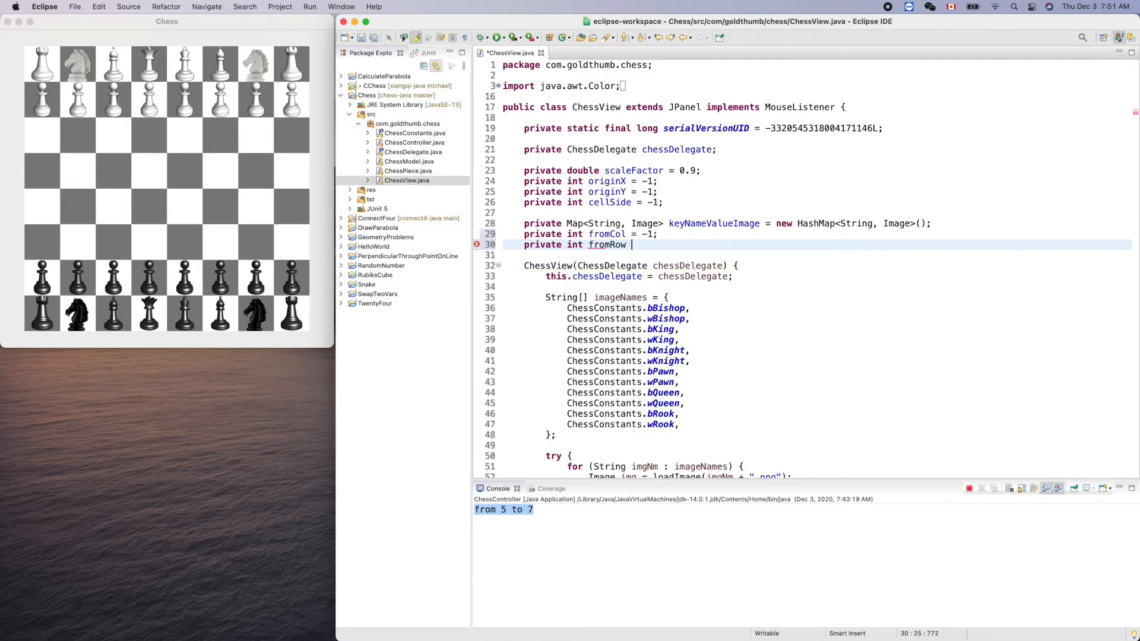
text(= -1;)
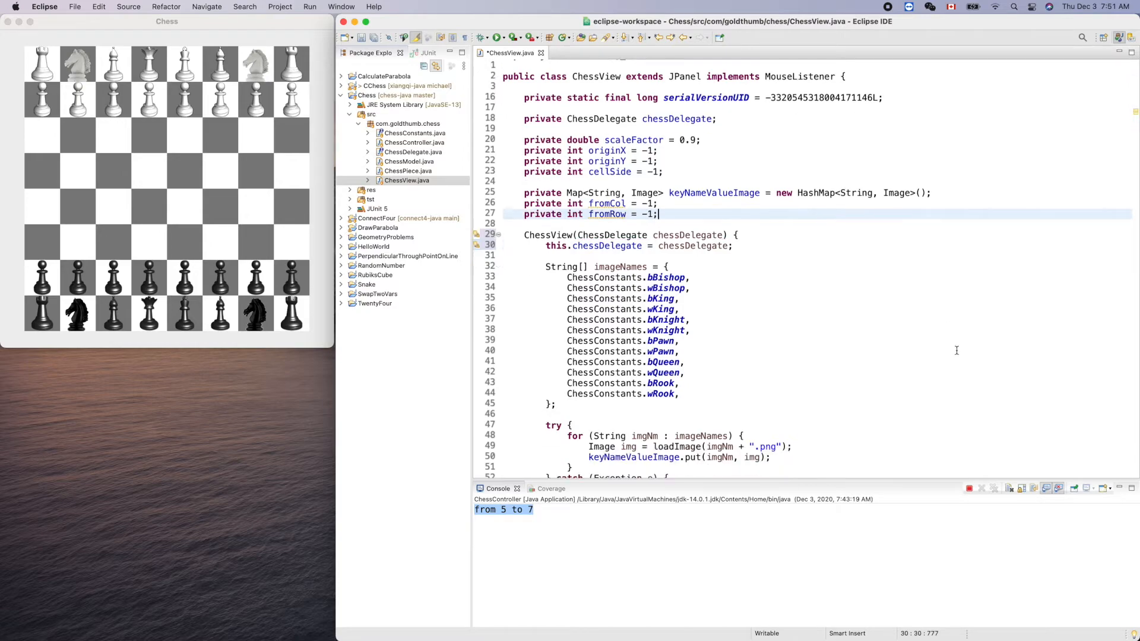
Step: Make mousePressed assign the pressed column to the fromCol field instead of a local col
scroll(down, 3)
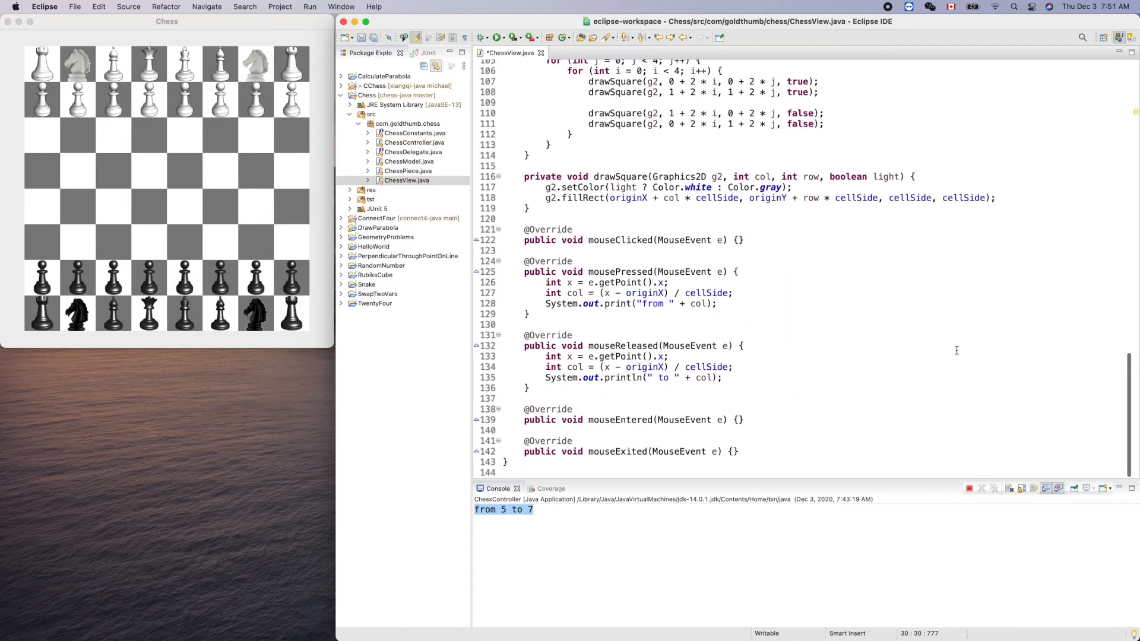
mouse_move(586, 303)
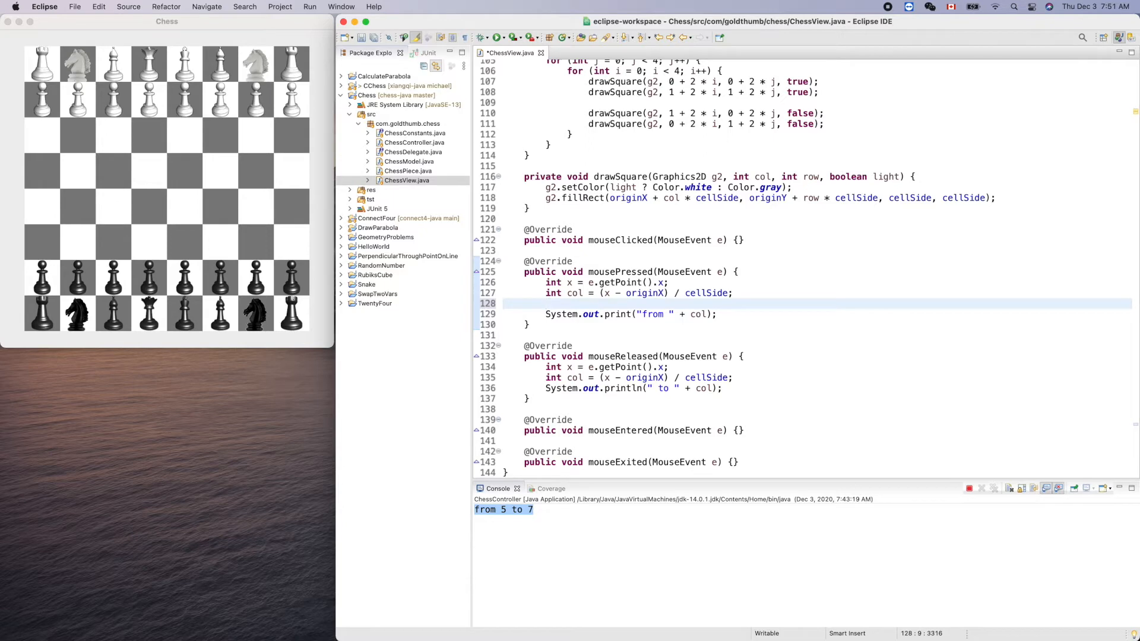
text(fromco)
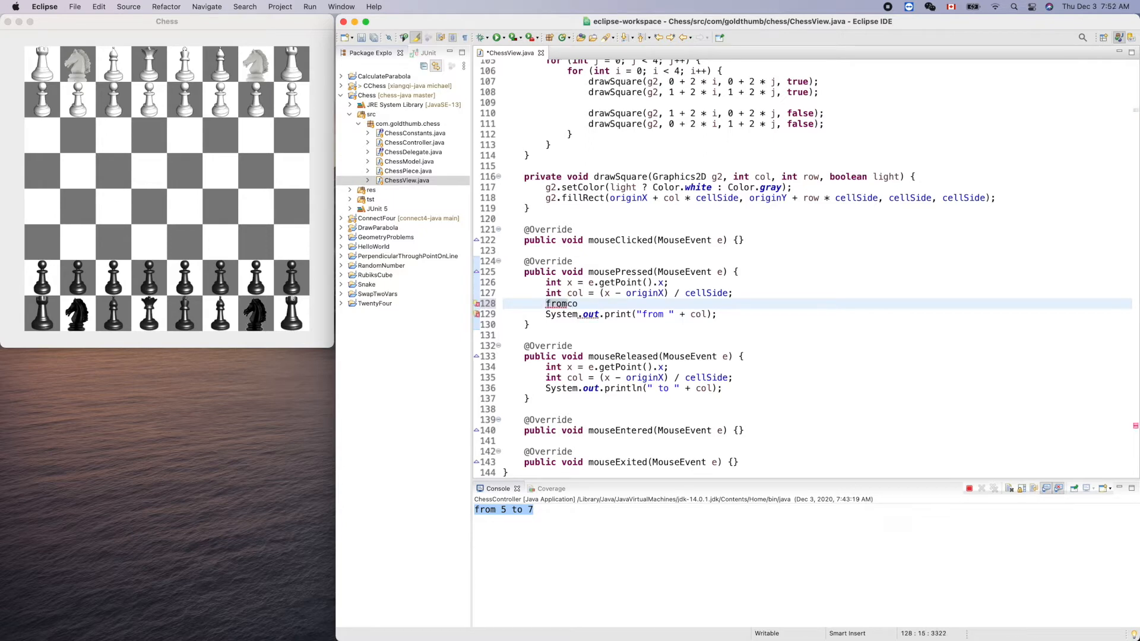
text(Col =)
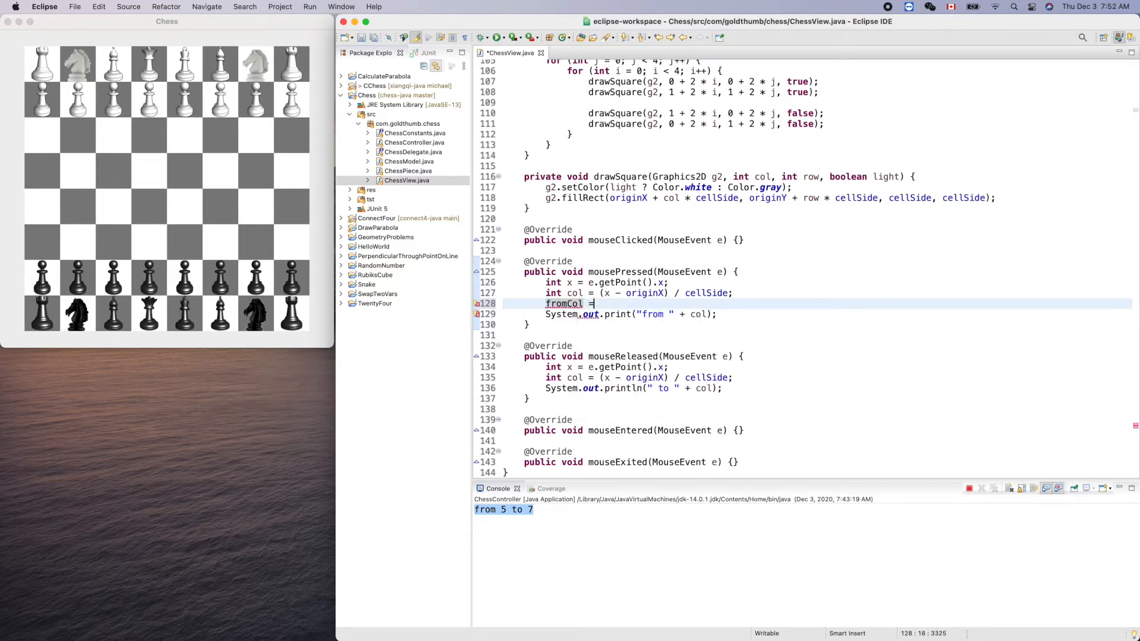
text(col)
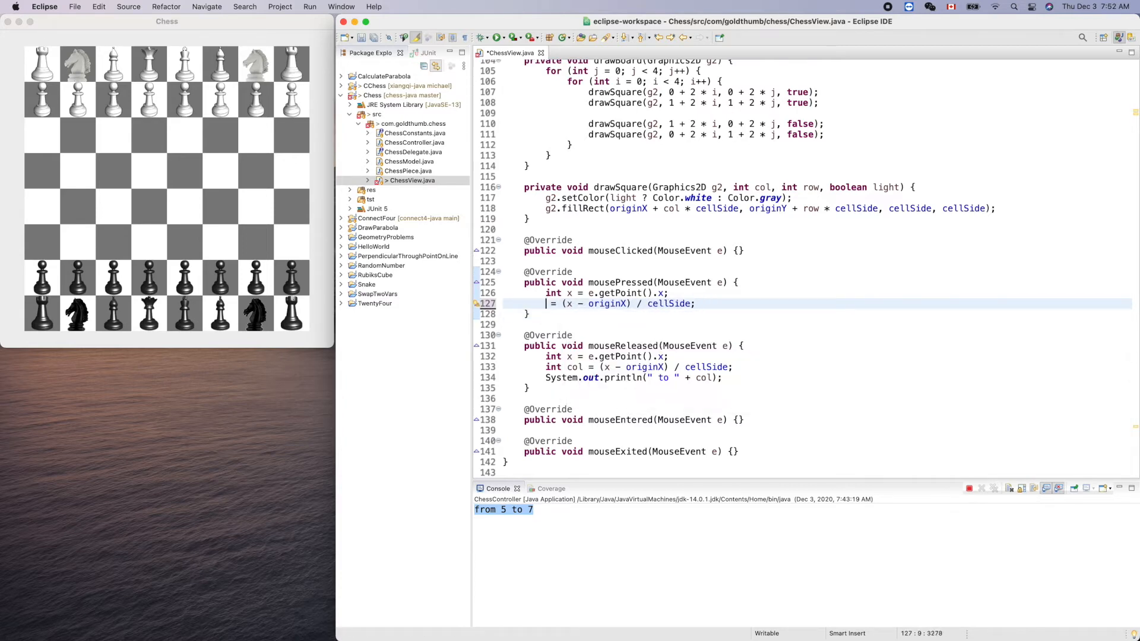
Step: Change mouseReleased's println to output "from " + fromCol + " to " + col
text(fromCol)
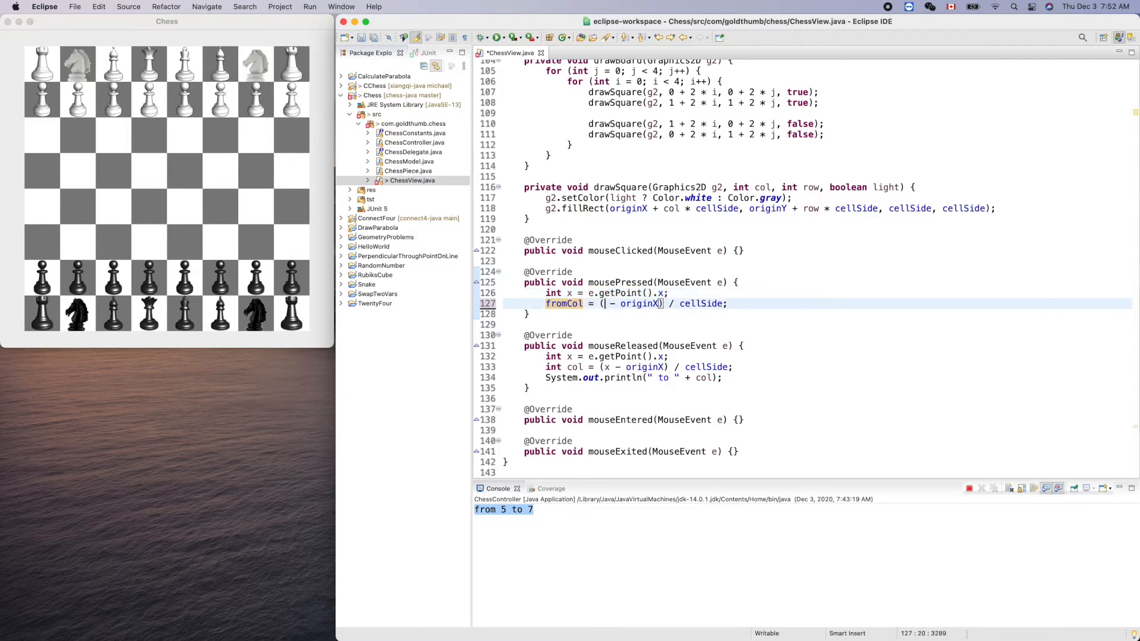
text(e.getPoint().x)
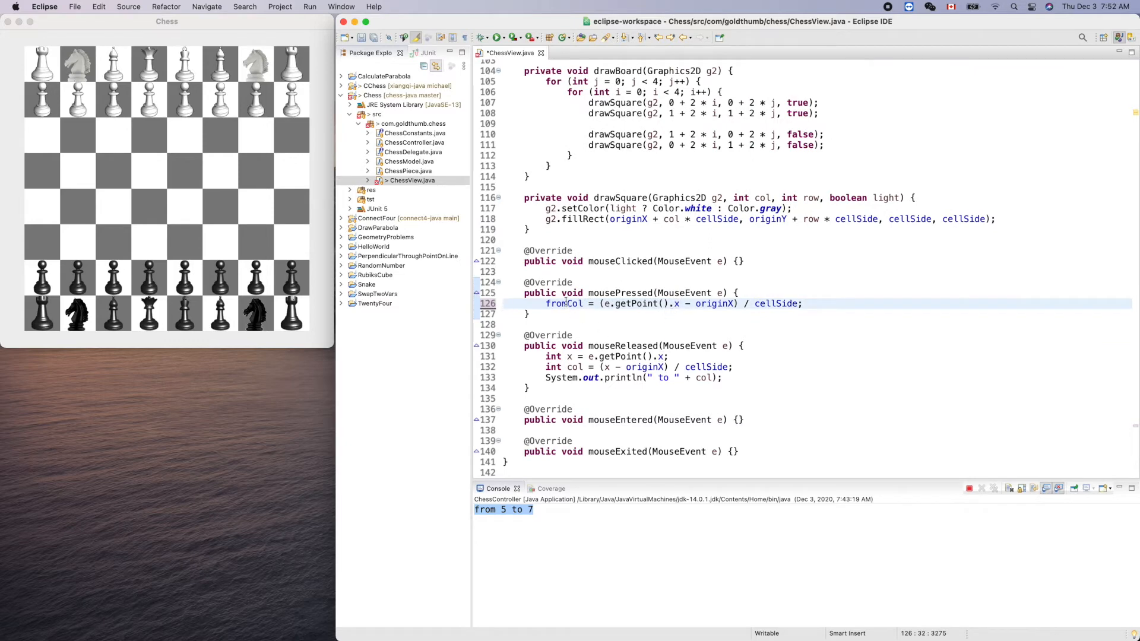
double_click(563, 302)
text(from " + fromCol + ")
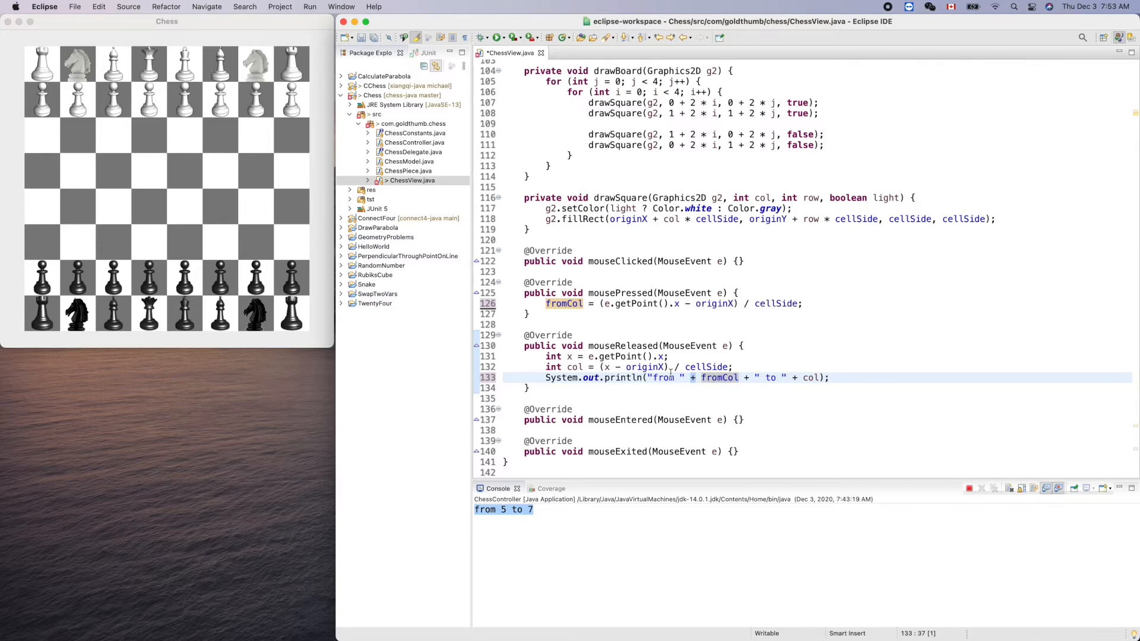
mouse_move(719, 377)
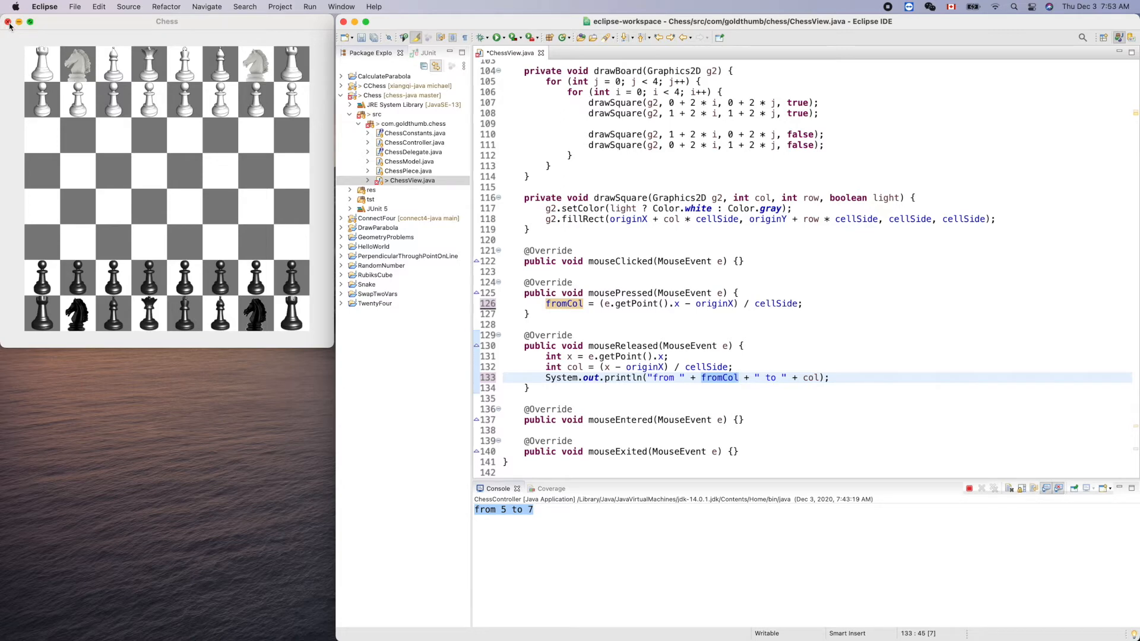
Step: Close the running chess window and relaunch ChessController with the updated code
click(11, 21)
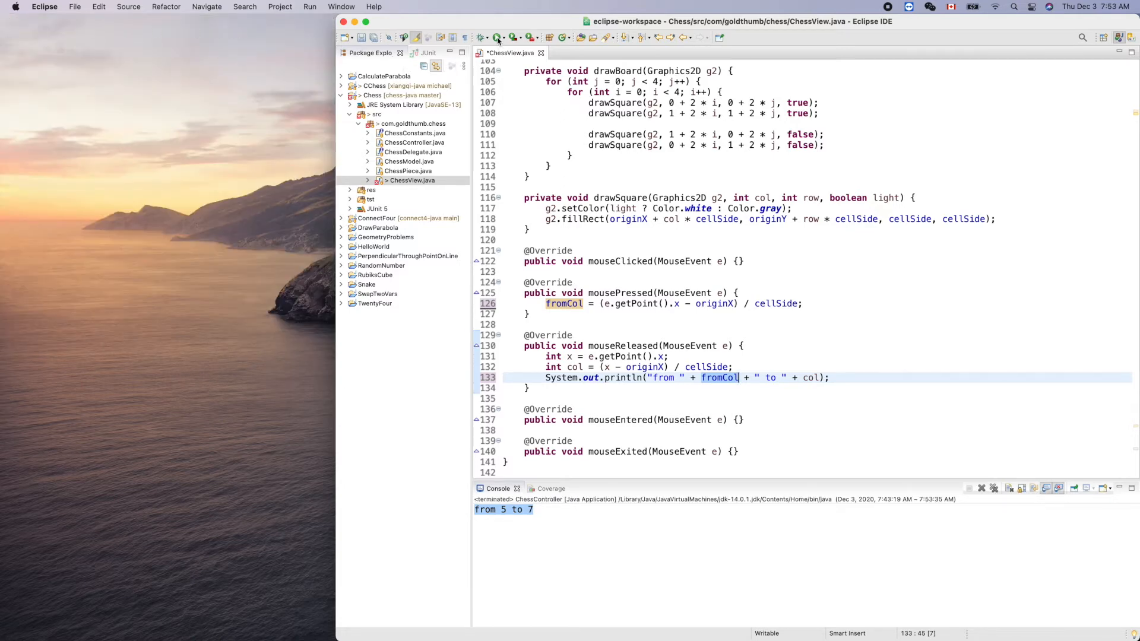
click(497, 36)
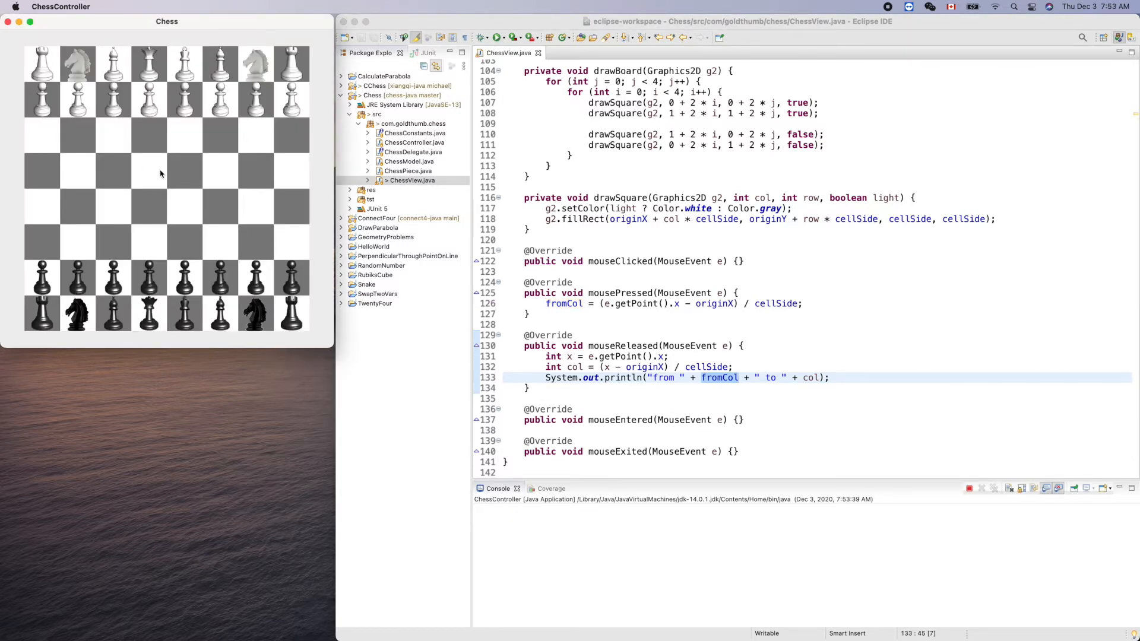
mouse_move(157, 174)
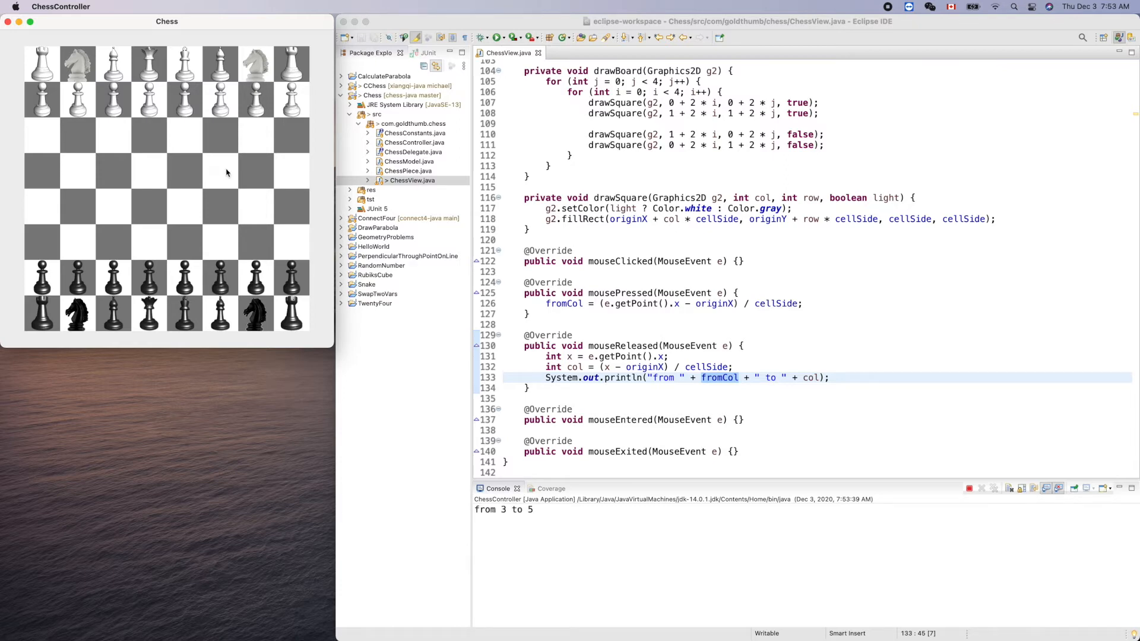
mouse_move(558, 462)
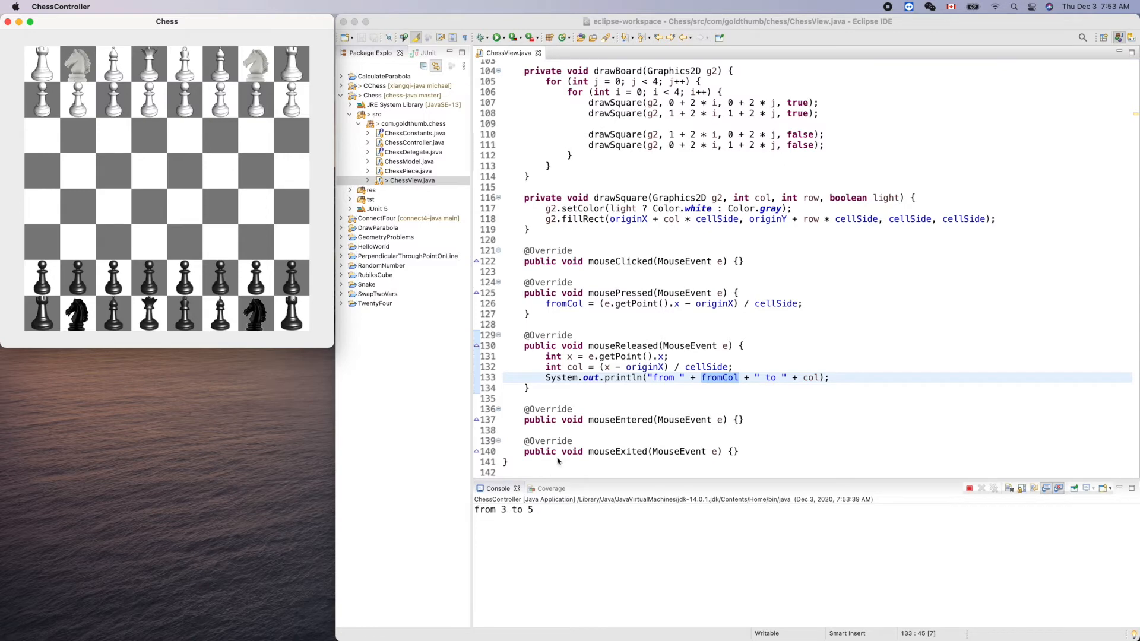
mouse_move(597, 456)
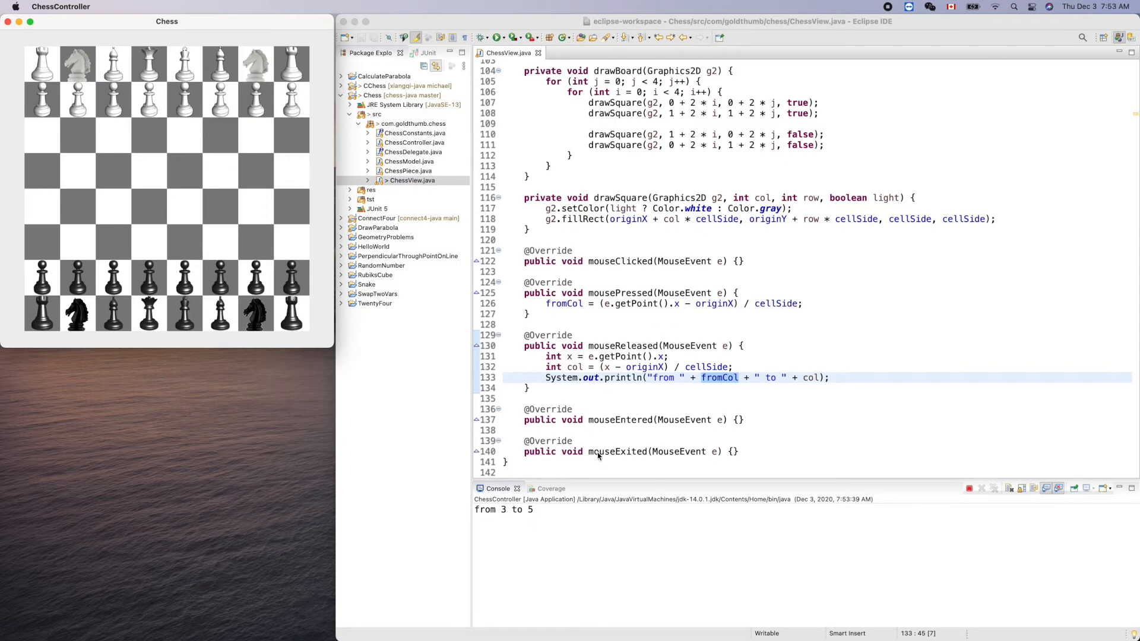
mouse_move(834, 377)
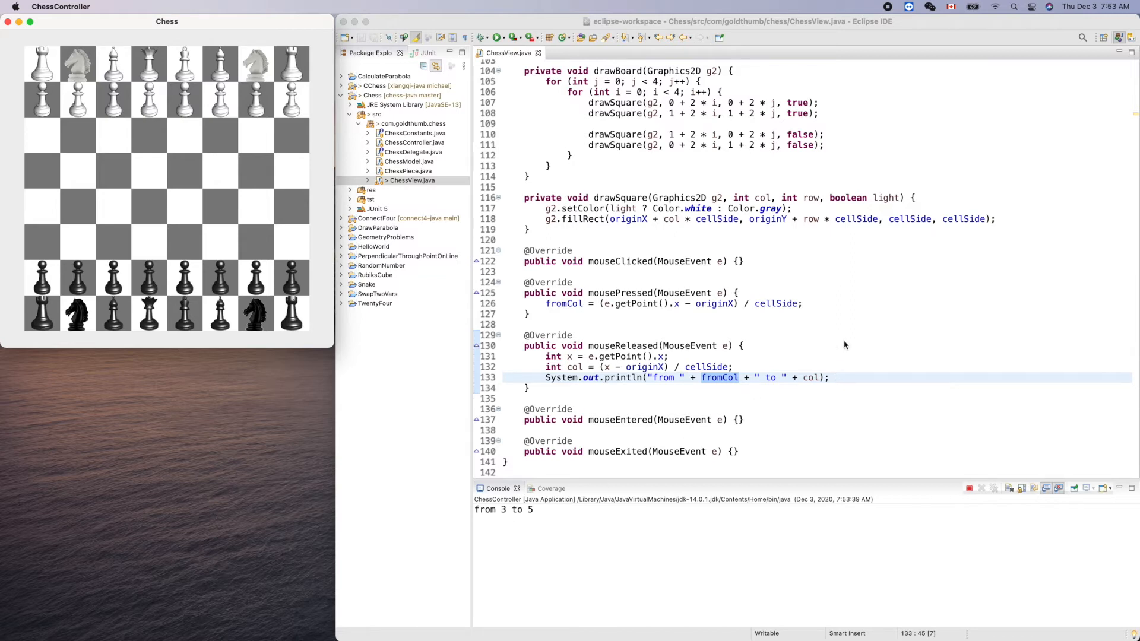
mouse_move(597, 491)
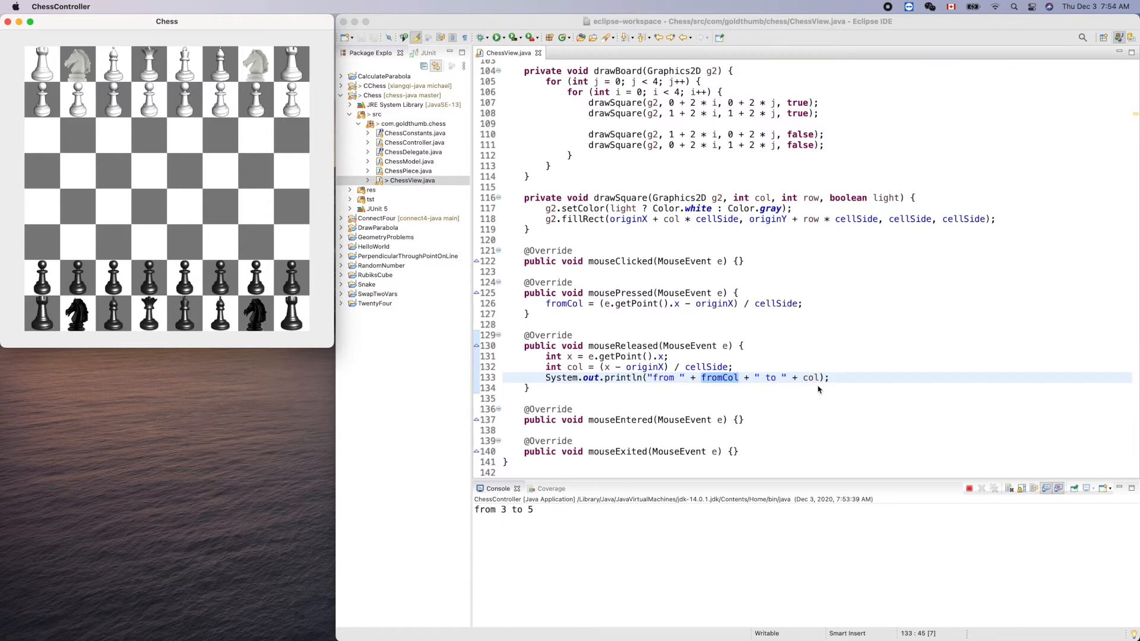
mouse_move(545, 519)
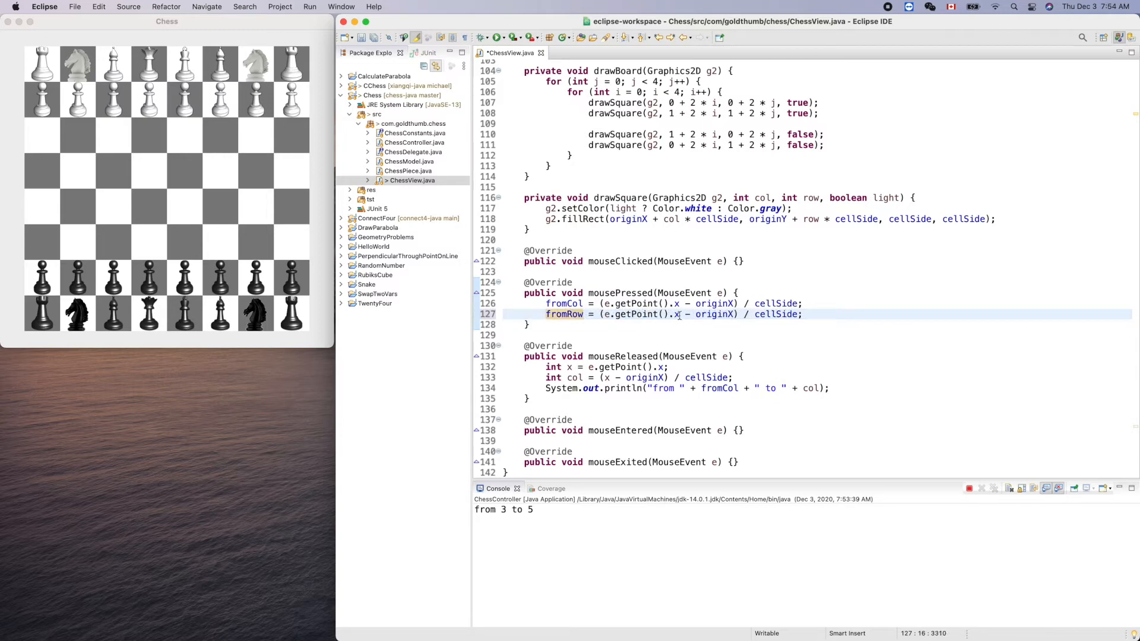
Step: Compute fromRow from getPoint().y and originY, and add a row variable alongside col in mouseReleased
text(y)
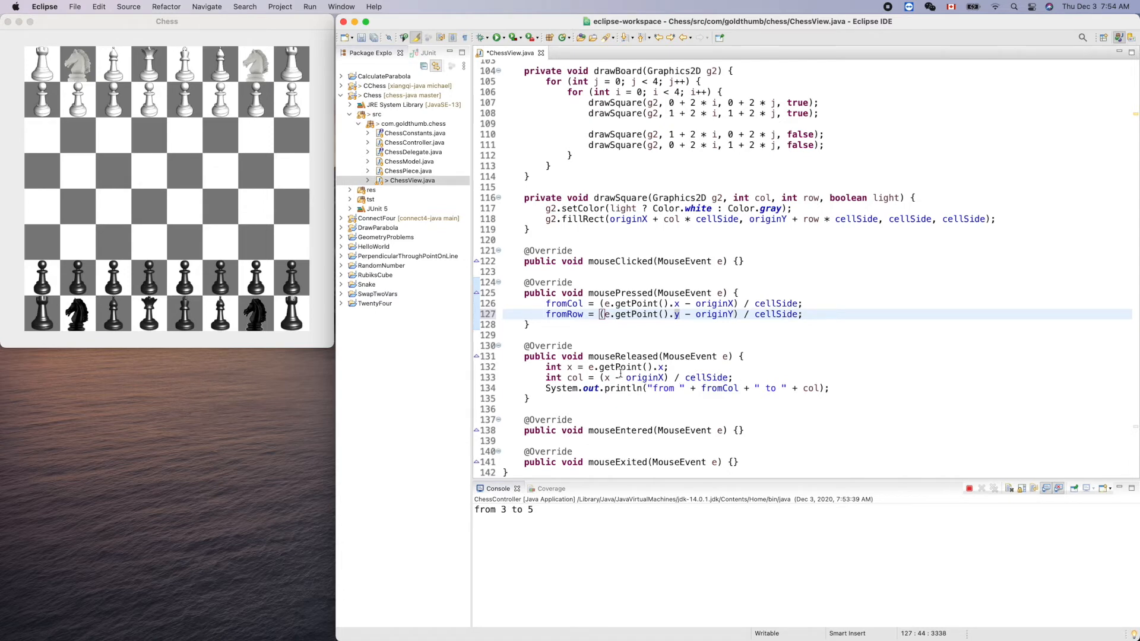
double_click(616, 367)
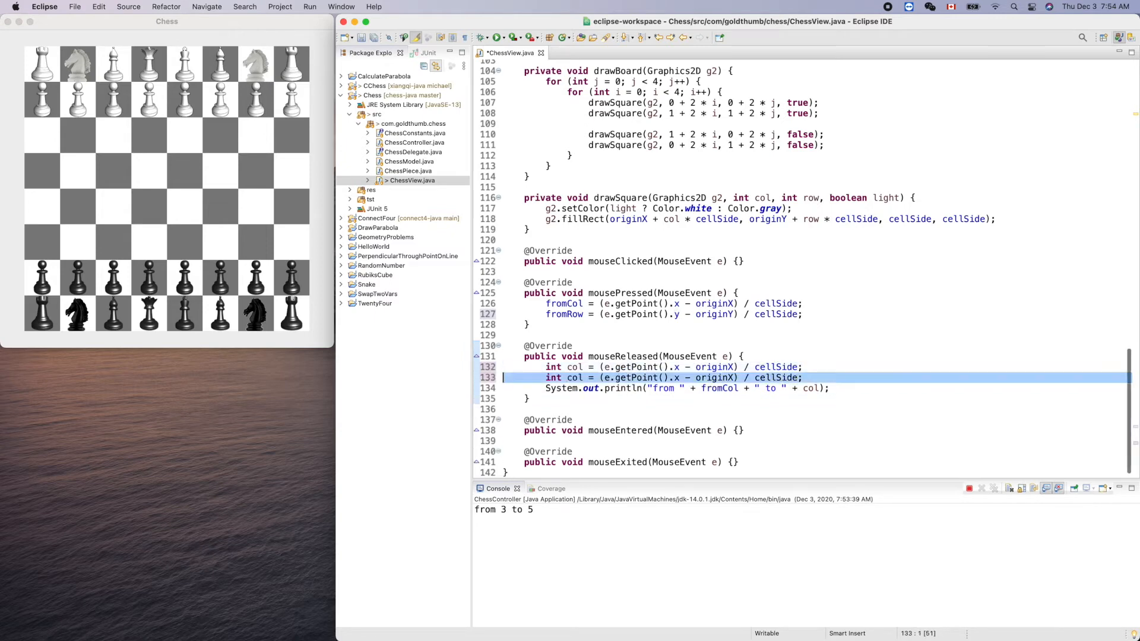
click(574, 377)
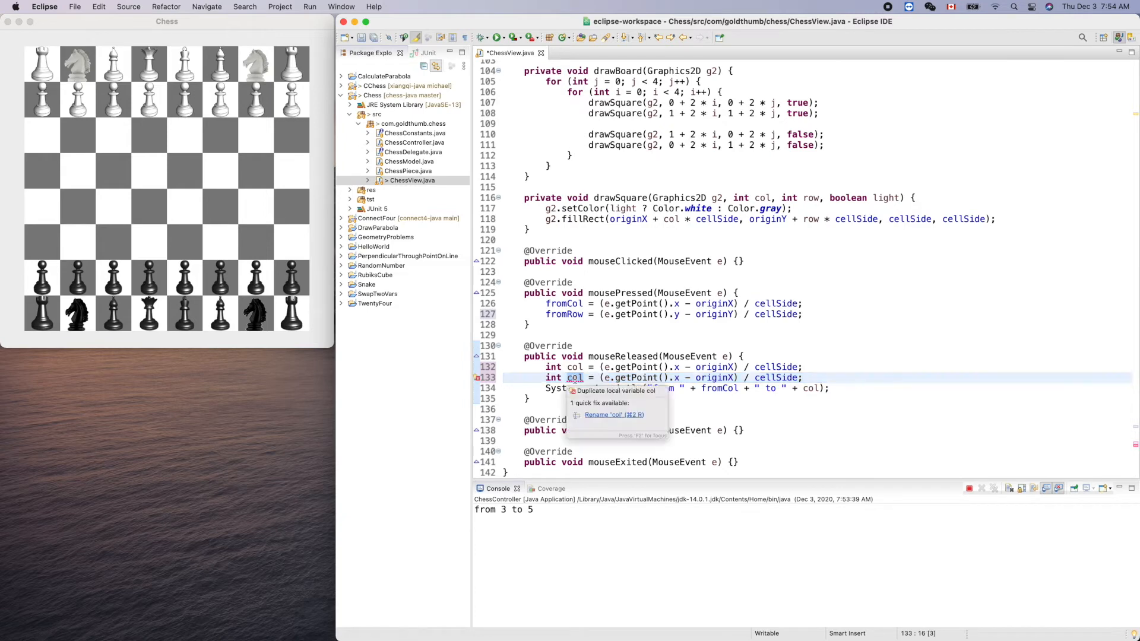
text(row)
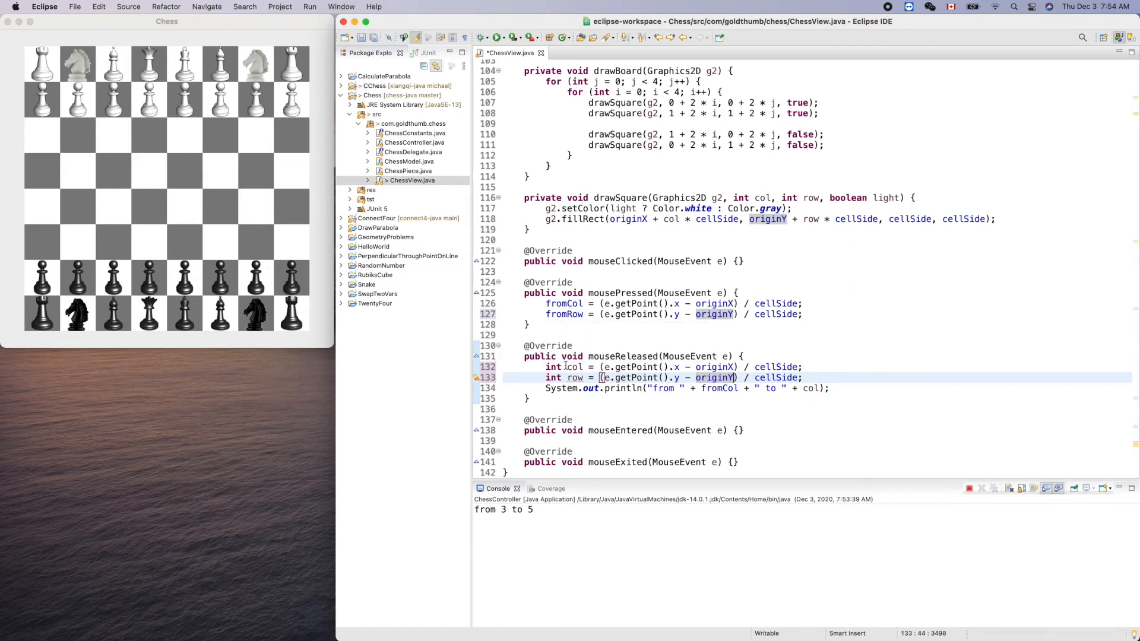
click(577, 378)
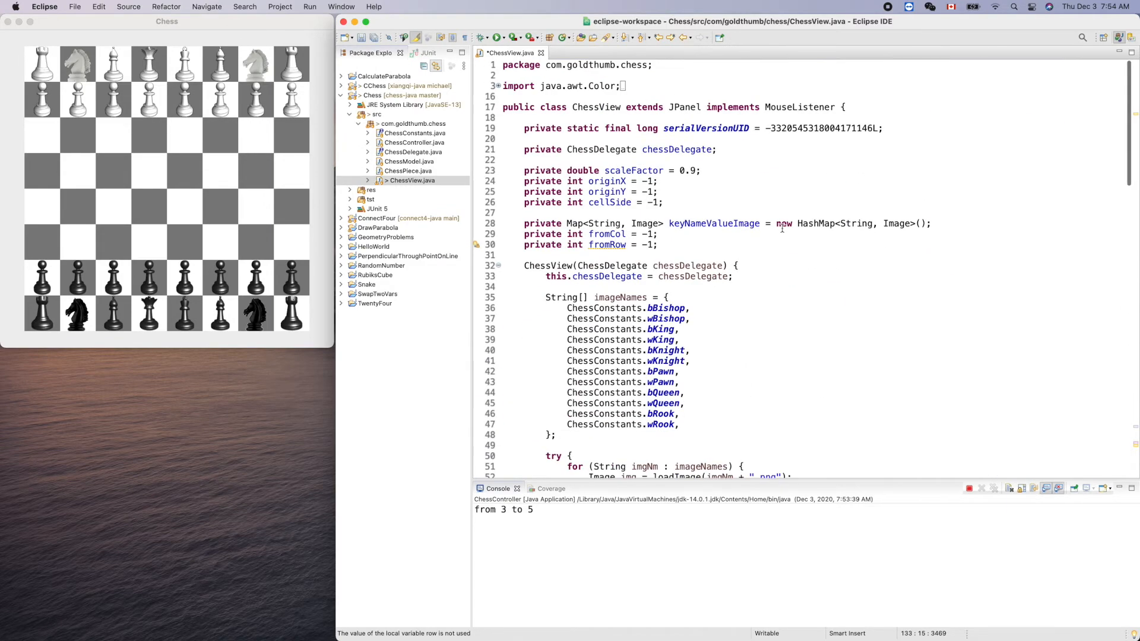
Step: Open ChessModel.java at its movePiece method, then the ChessDelegate interface showing pieceAt(col, row)
double_click(677, 150)
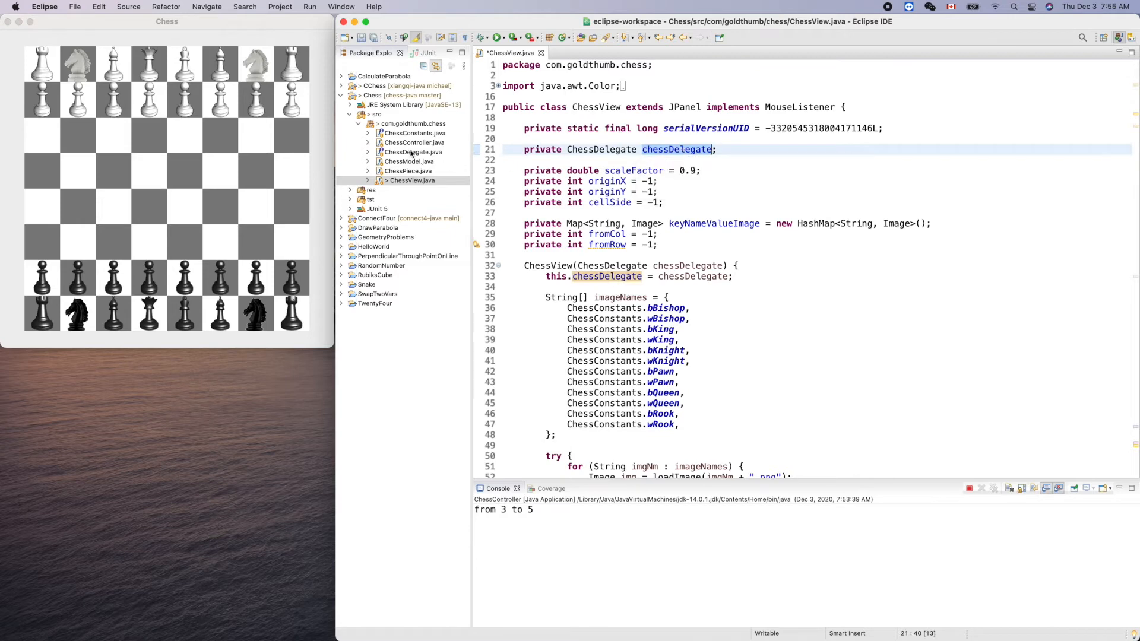
click(409, 160)
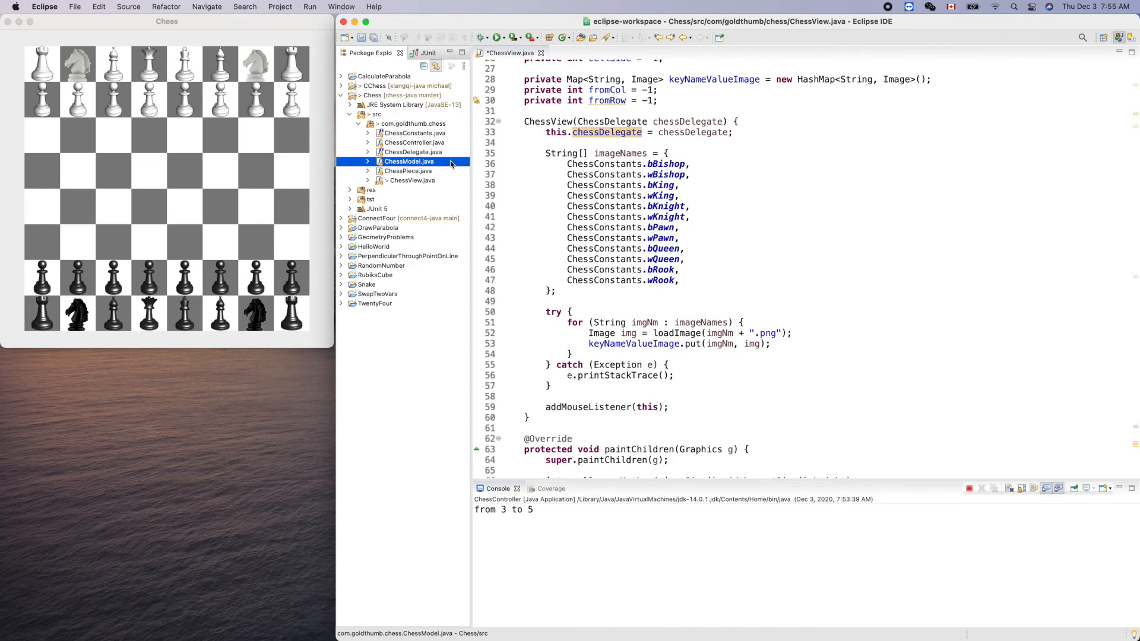
double_click(408, 160)
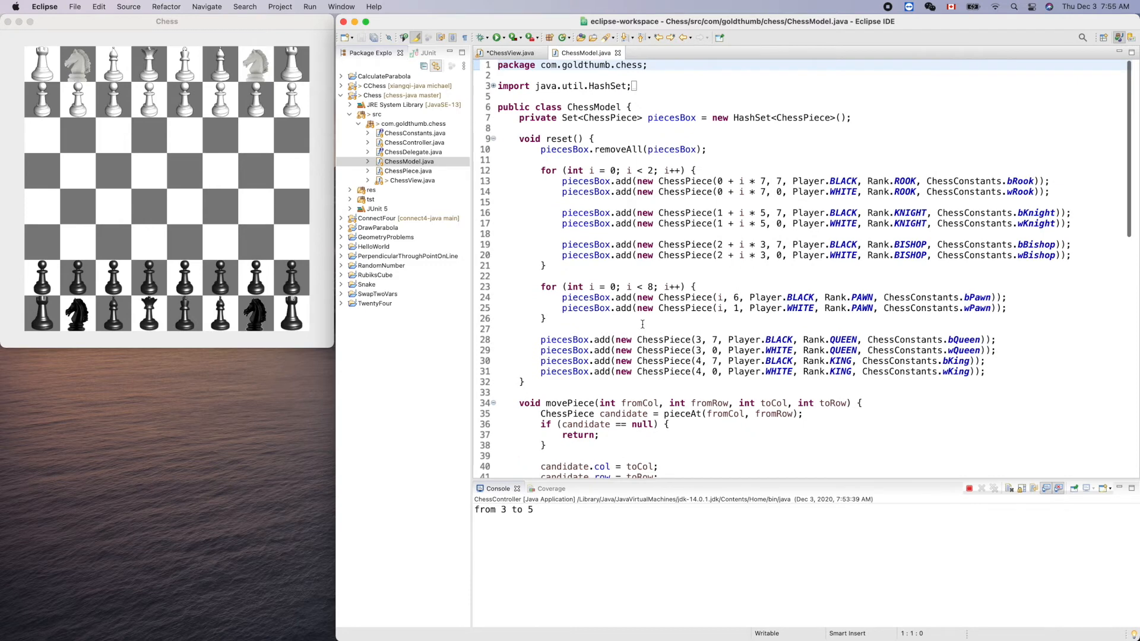
scroll(down, 3)
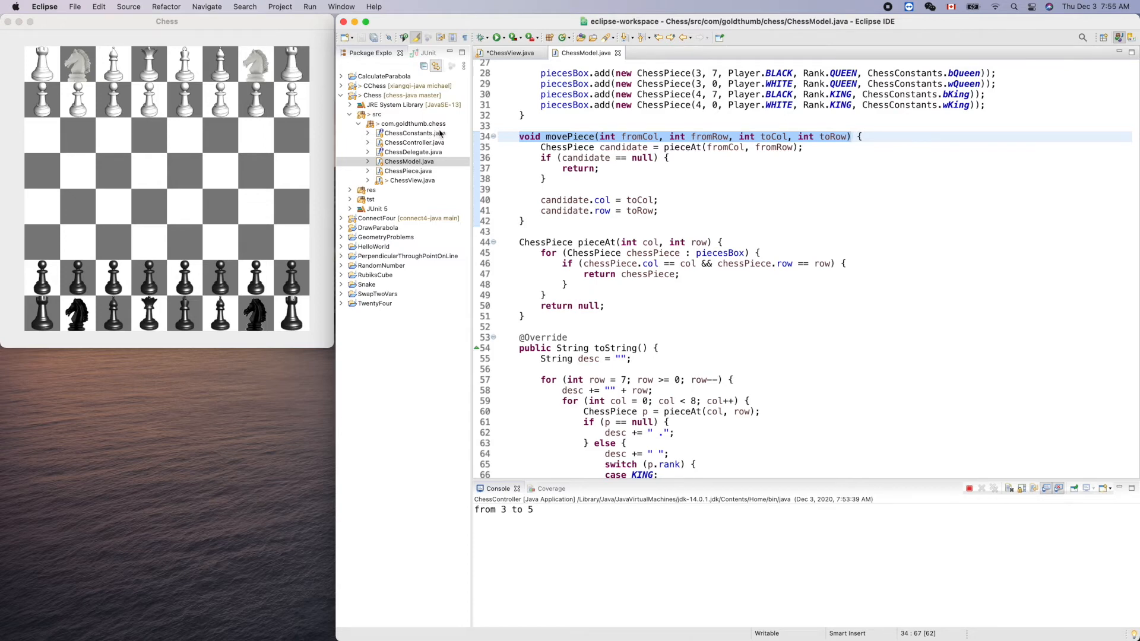
click(412, 133)
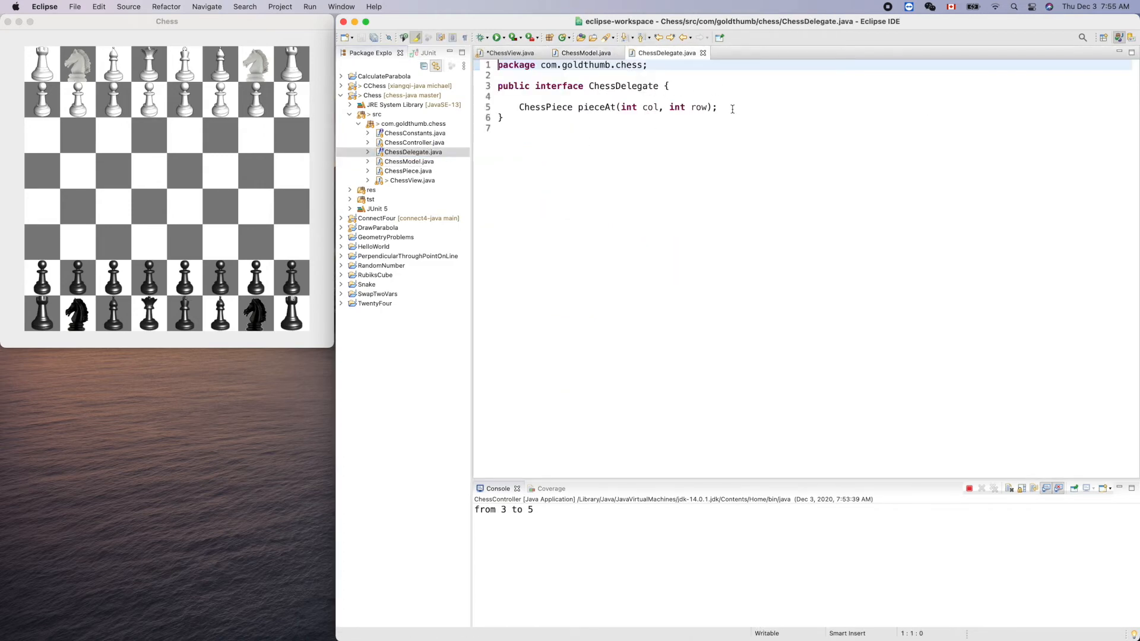
Step: Add 'void movePiece(int fromCol, int fromRow, int toCol, int toRow)' to ChessDelegate and save
text(void movePiece(int fromCol, int fromRow, int toCol, int toRow);)
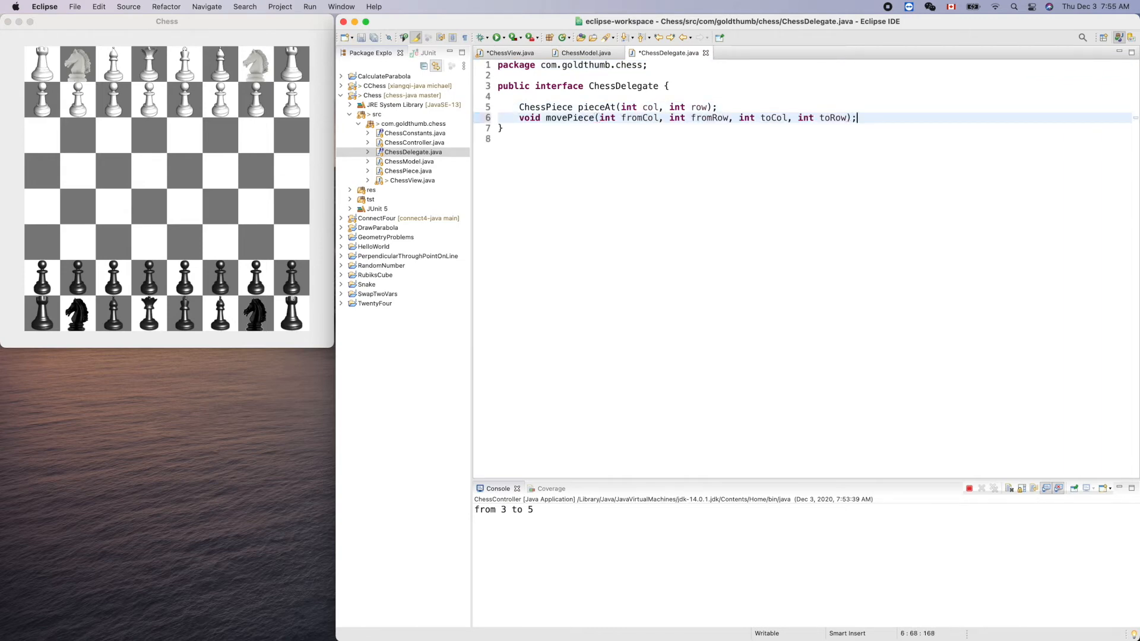
key(cmd+s)
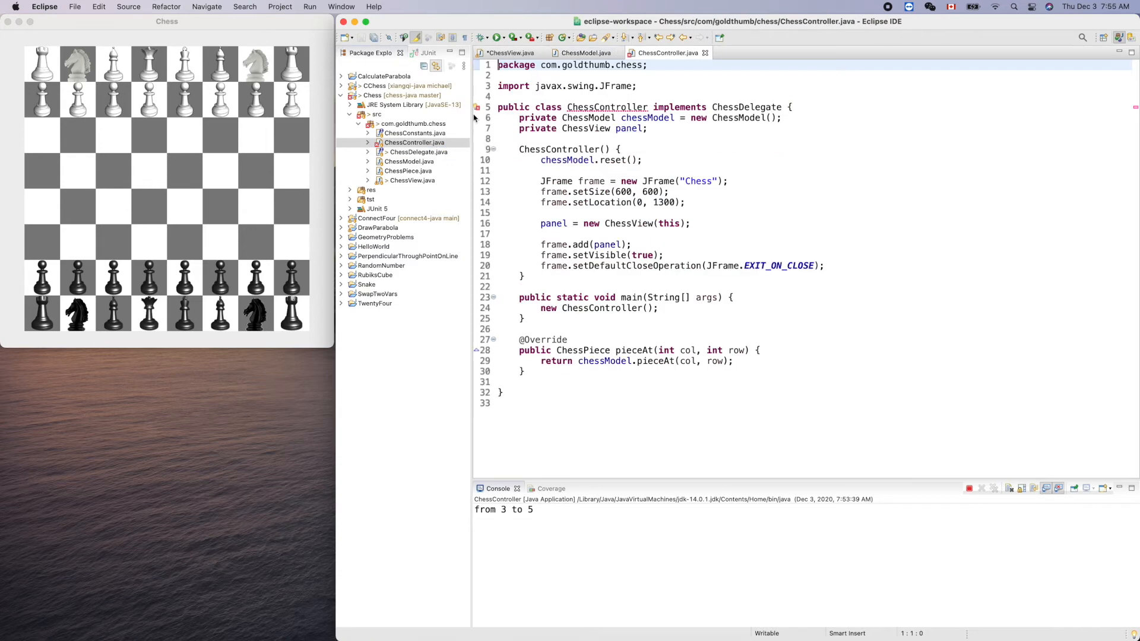
Step: Use the quick fix to generate the missing movePiece stub in ChessController and clear its placeholder
click(477, 108)
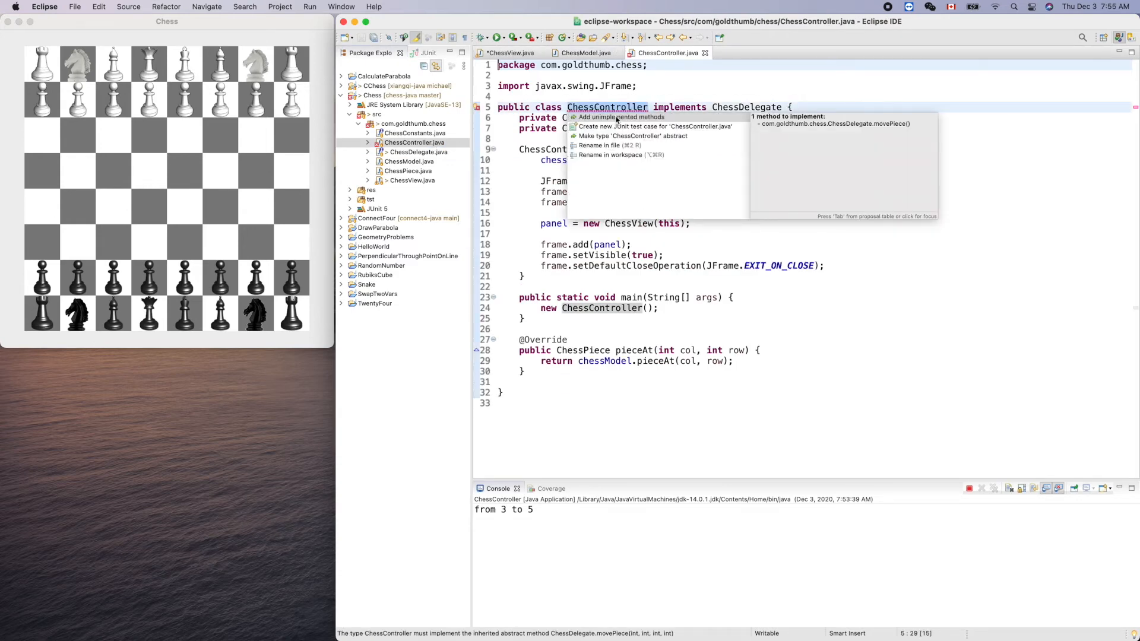
click(618, 117)
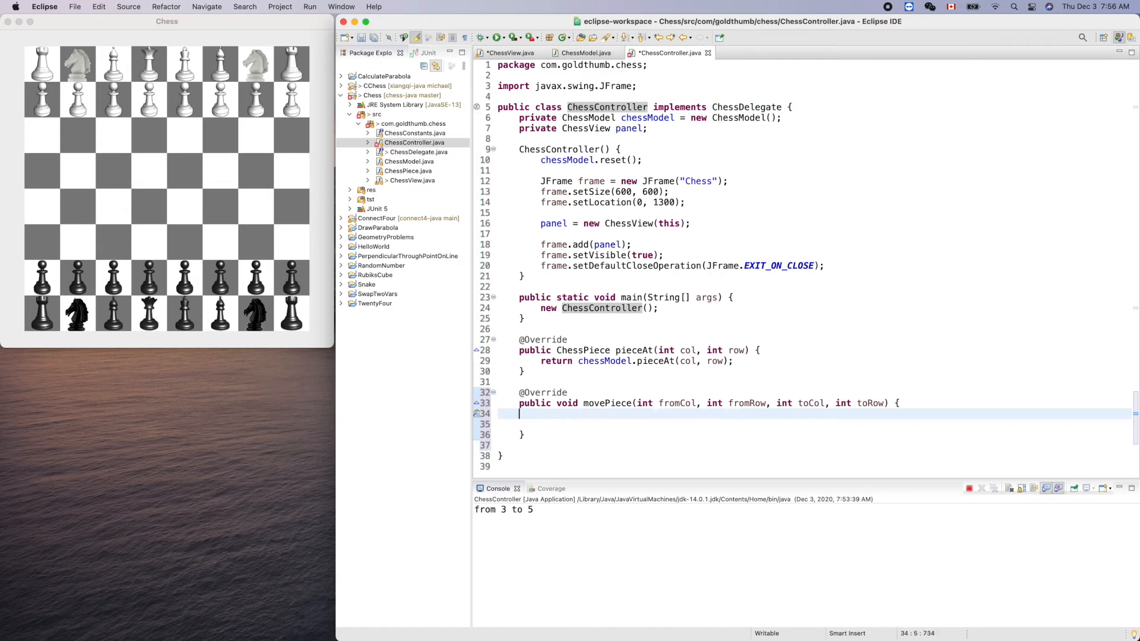
key(Backspace)
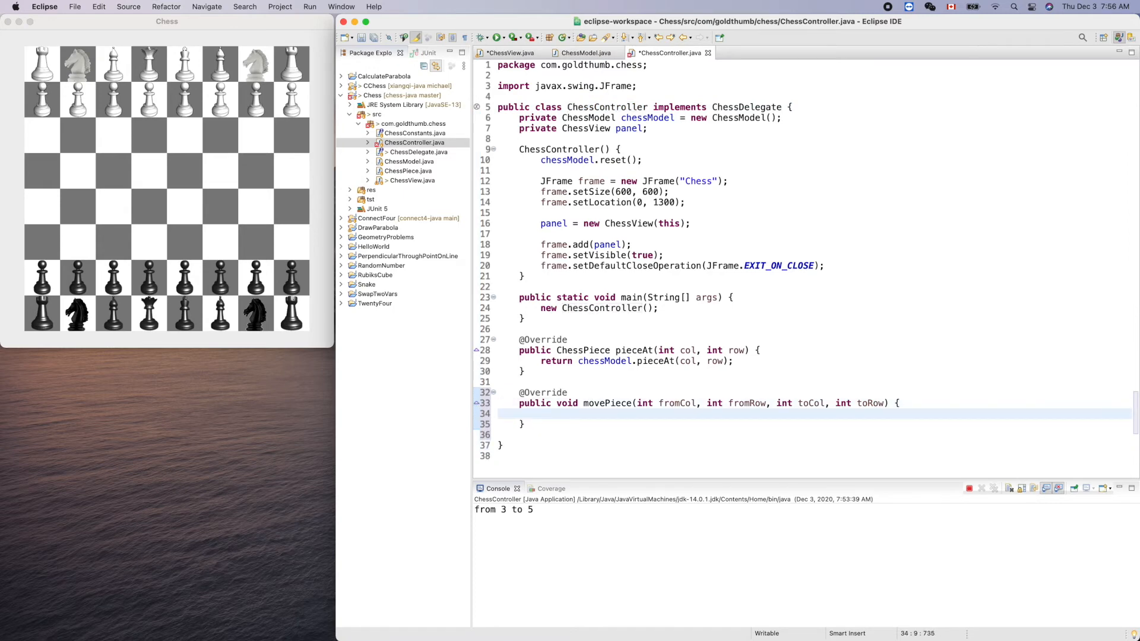
Step: Fill the stub with chessModel.movePiece(fromCol, fromRow, toCol, toRow) followed by panel.repaint();
text(che)
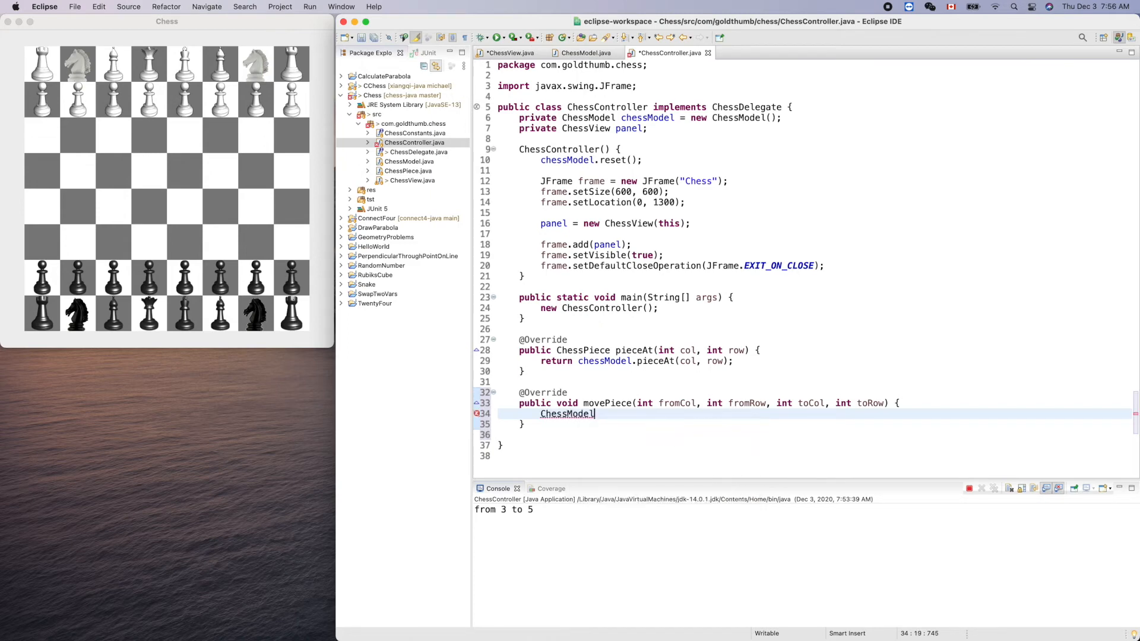
key(BackSpace)
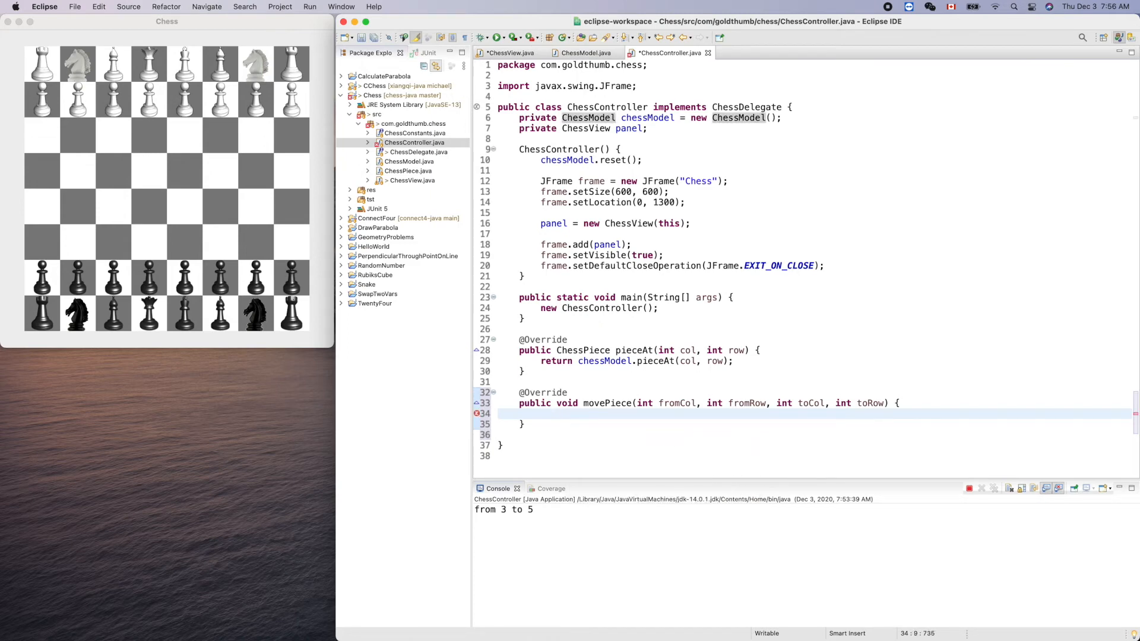
text(chessModel)
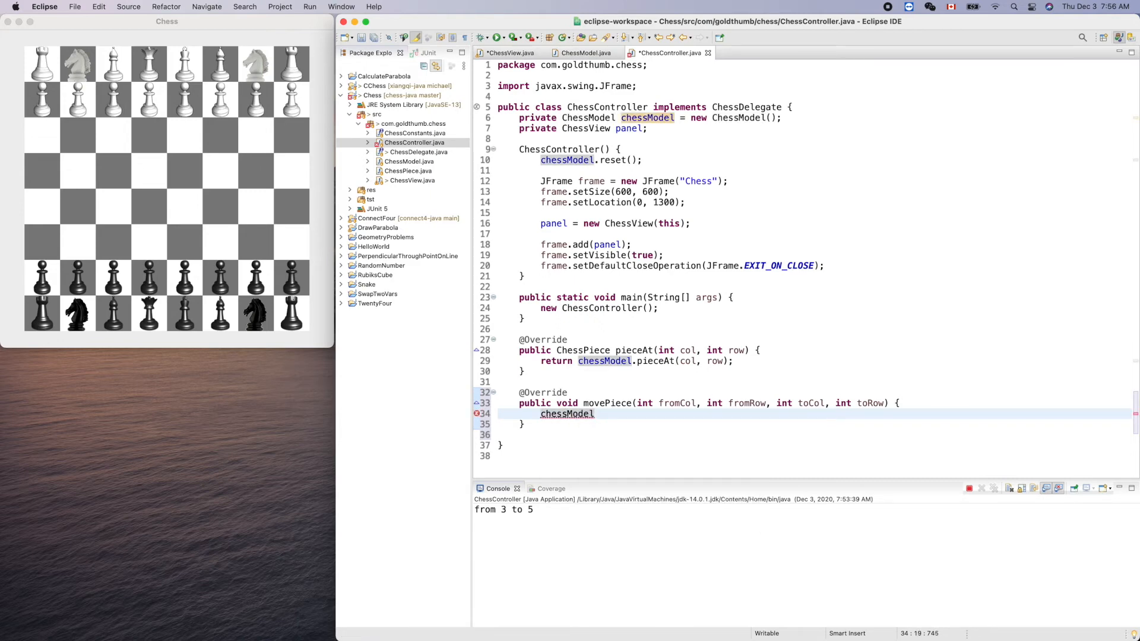
text(.m)
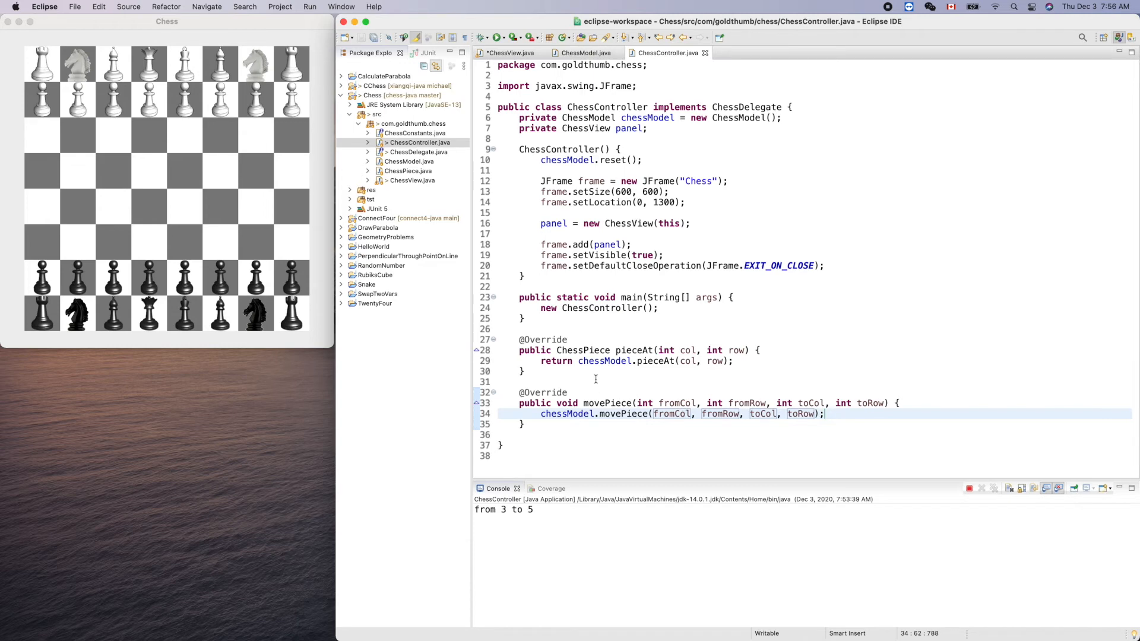
mouse_move(616, 325)
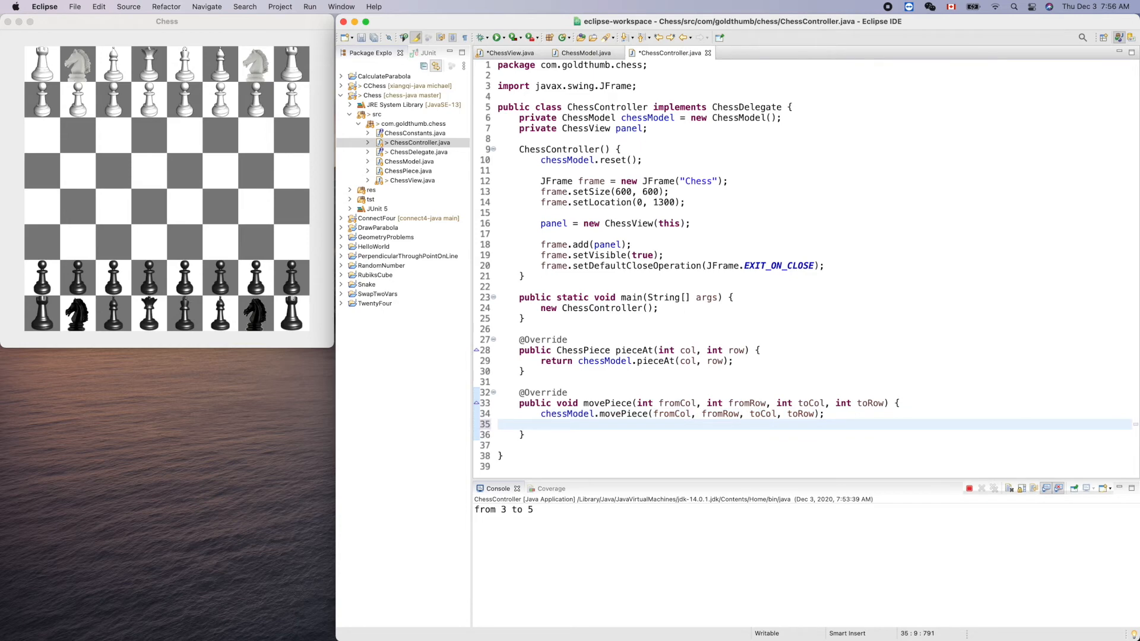
text(panel.)
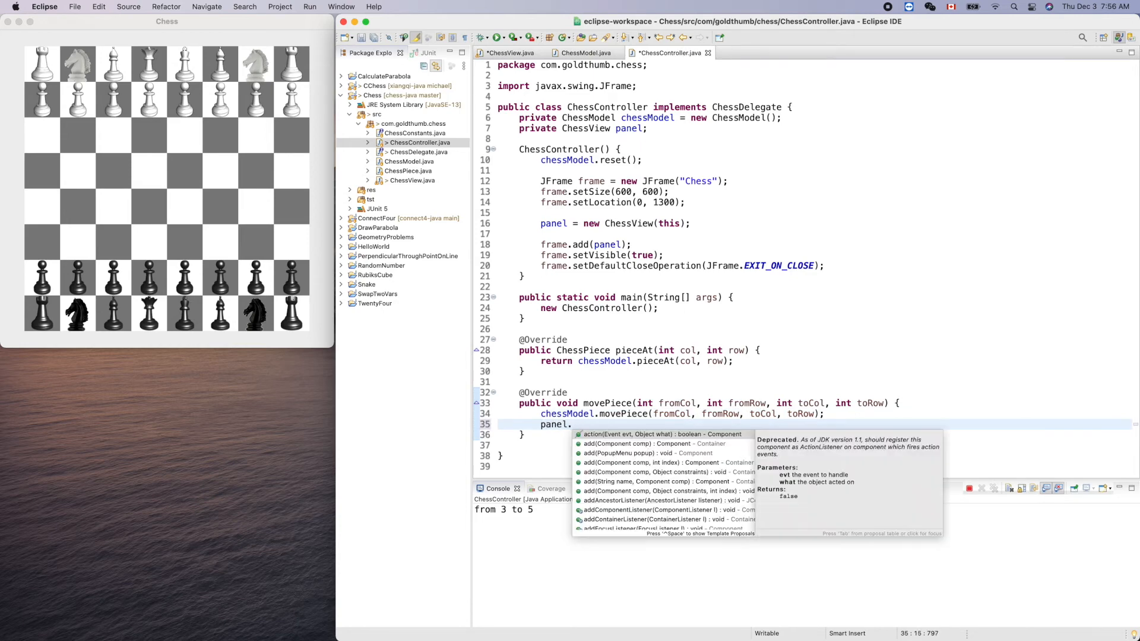
text(repaint();)
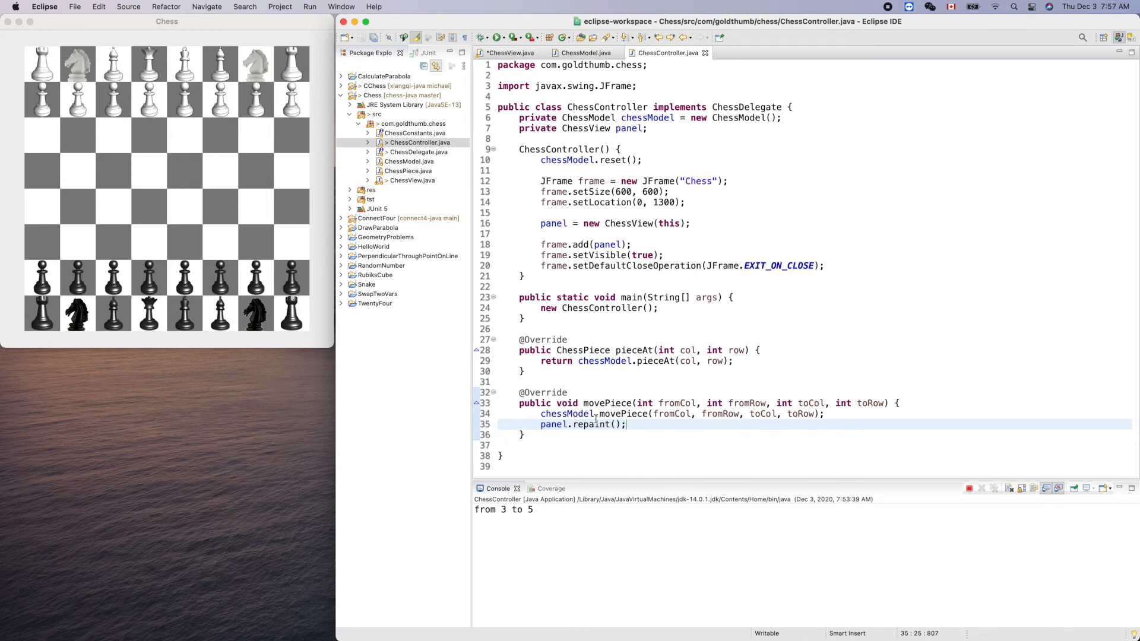
double_click(607, 402)
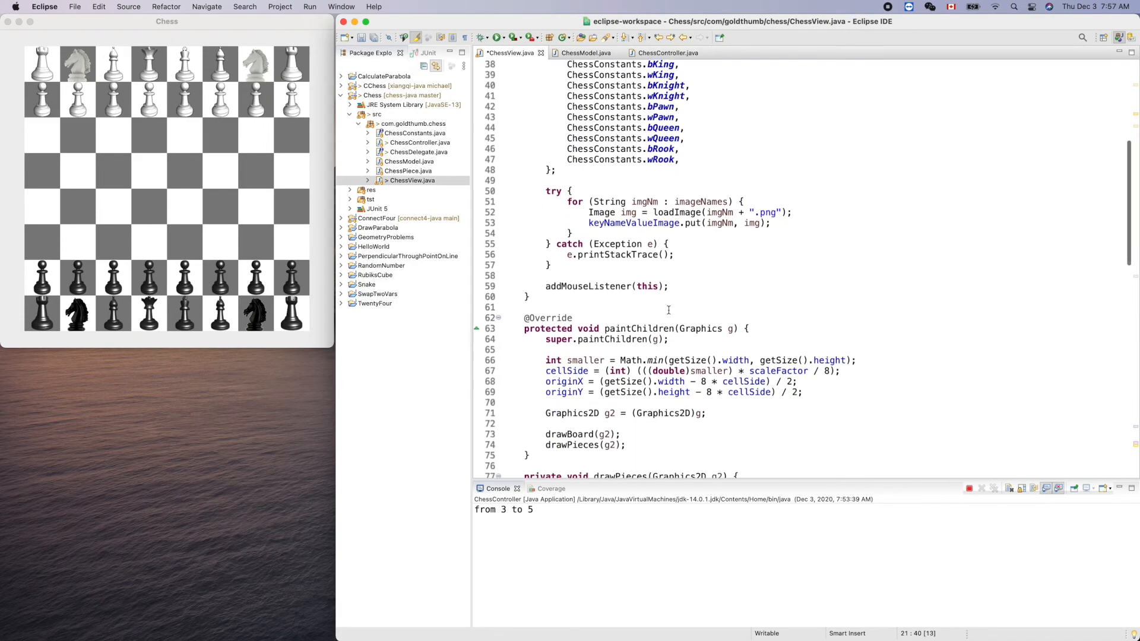
Step: Add chessDelegate.movePiece(fromCol, fromRow, col, row) to mouseReleased after the print
scroll(down, 3)
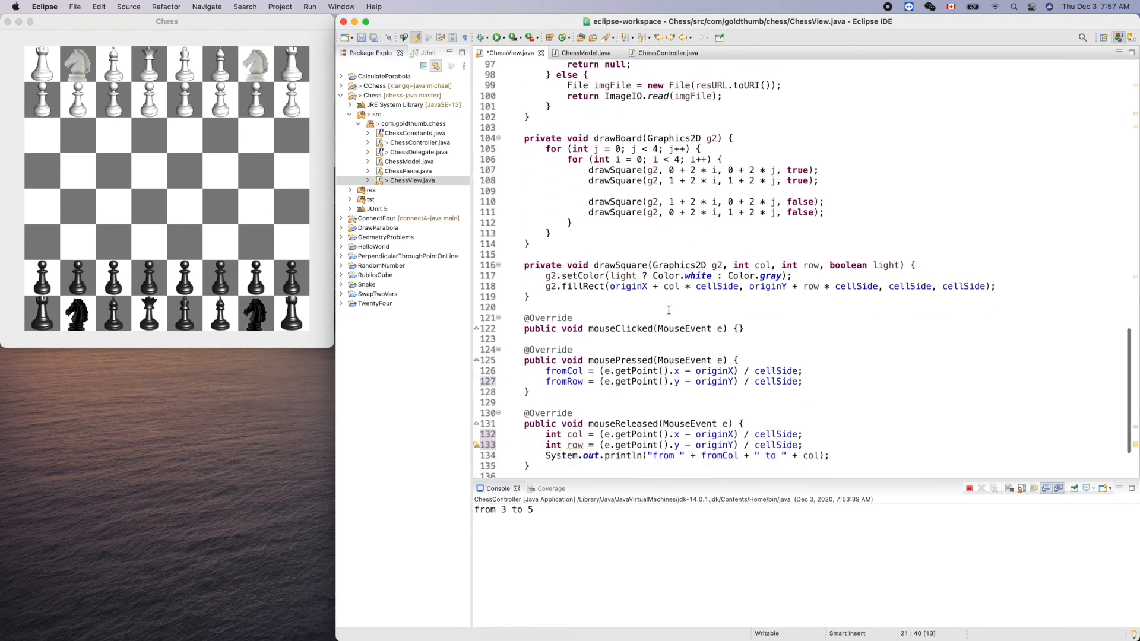
scroll(down, 3)
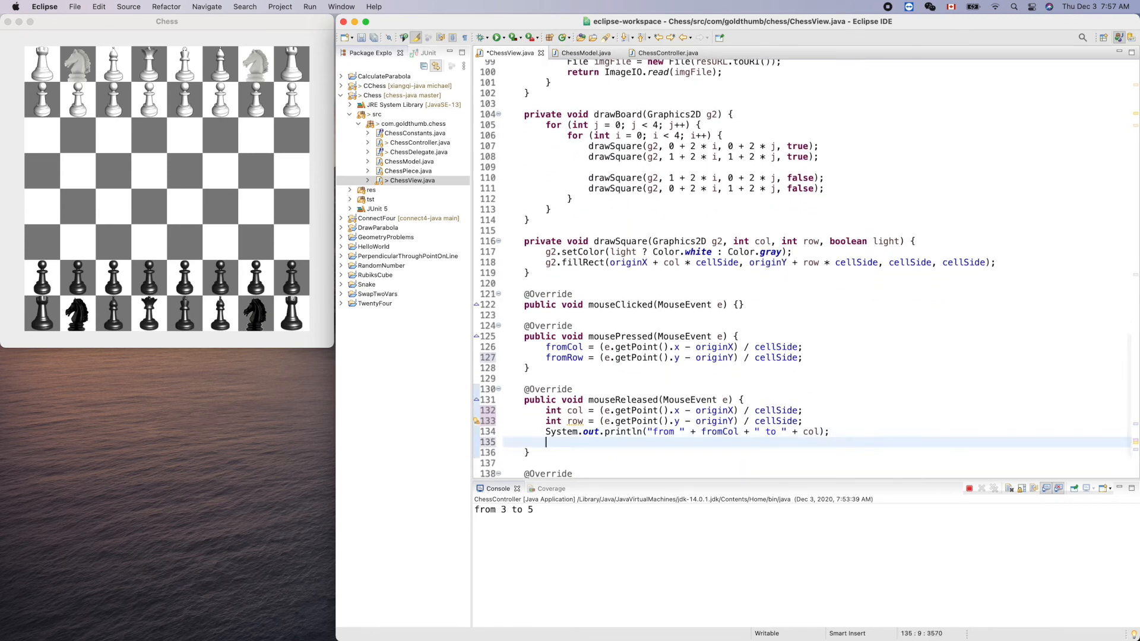
text(che)
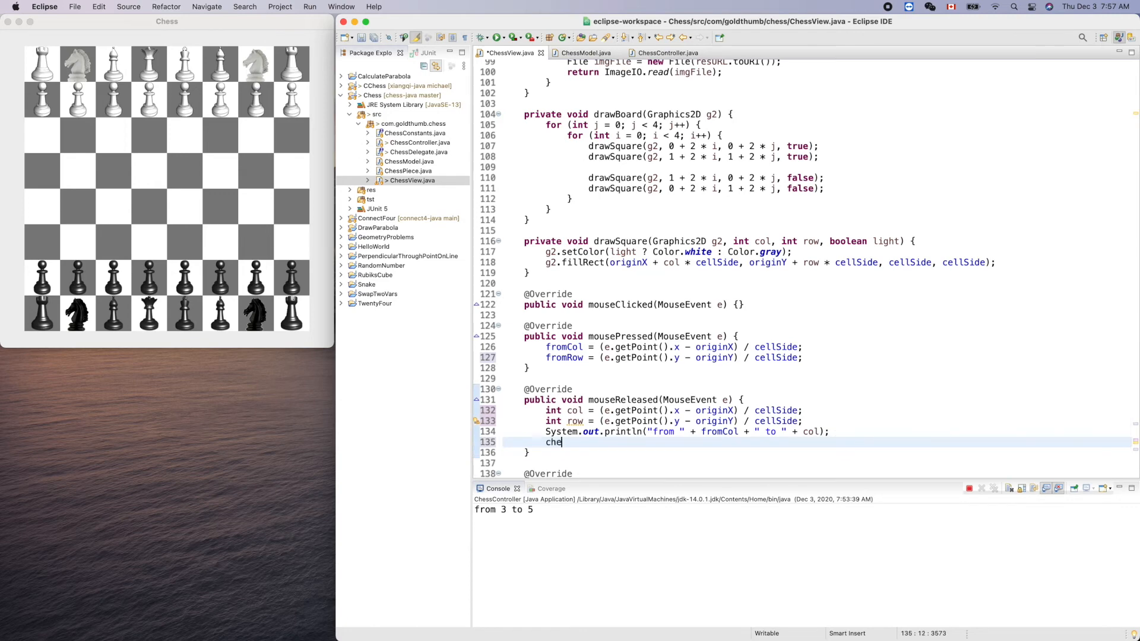
text(ssd)
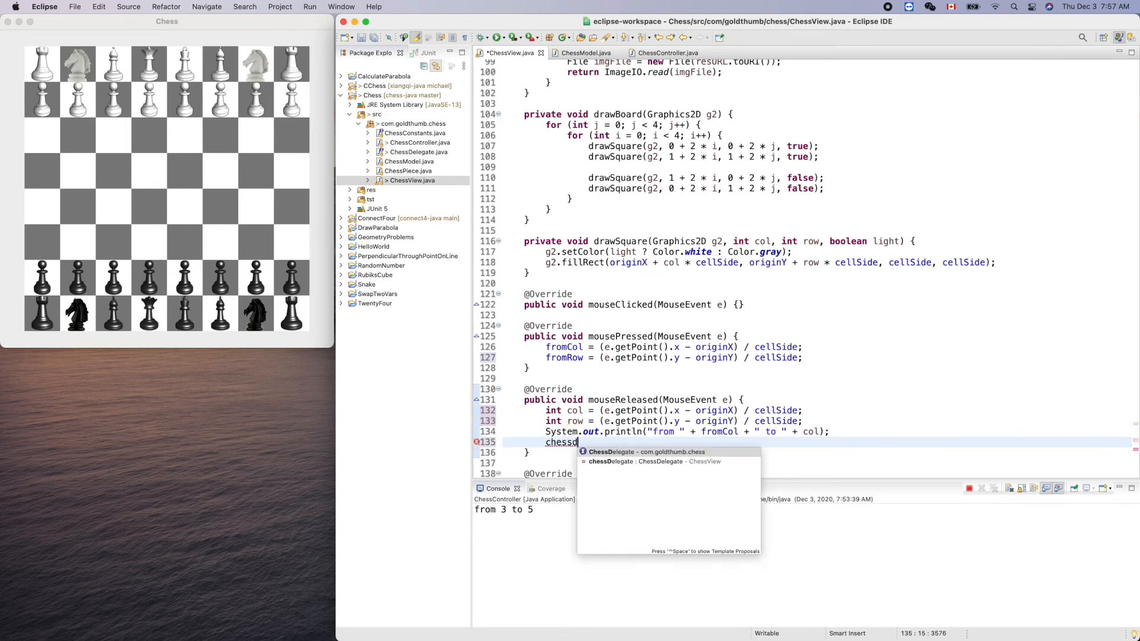
text(Delegate.movePiece(col, row, toCol, toRow);)
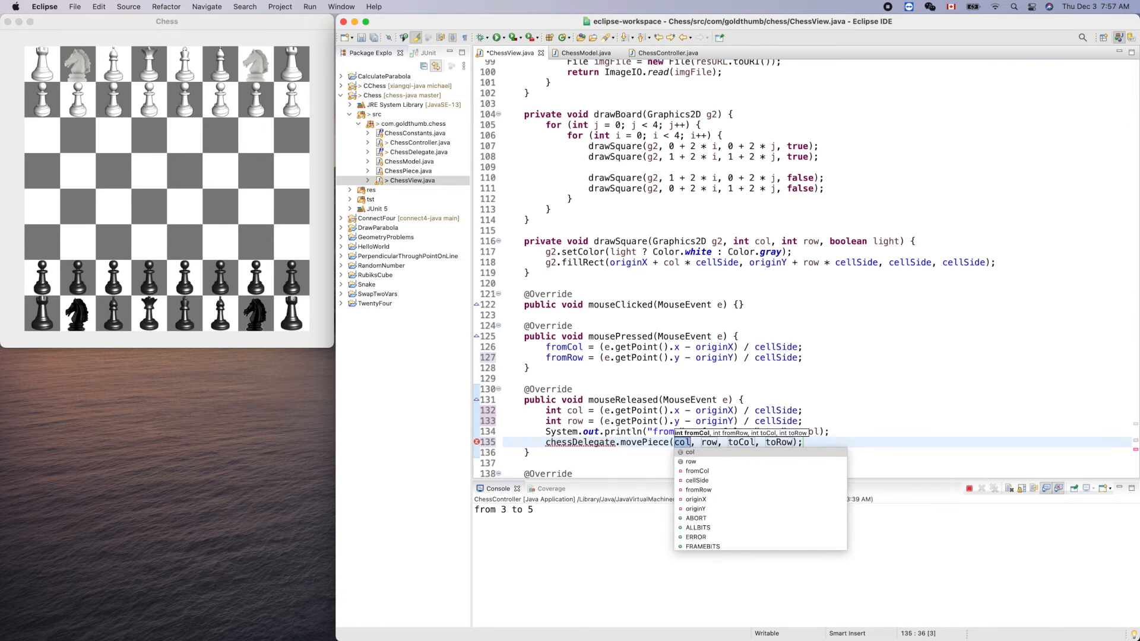
text(fromC)
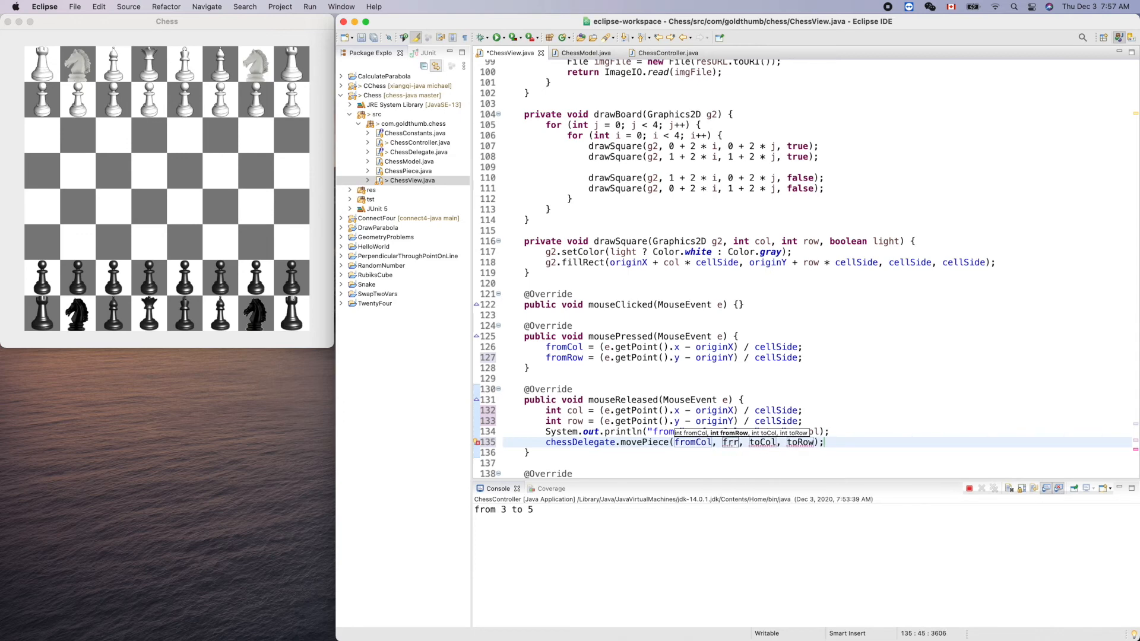
text(fromRow)
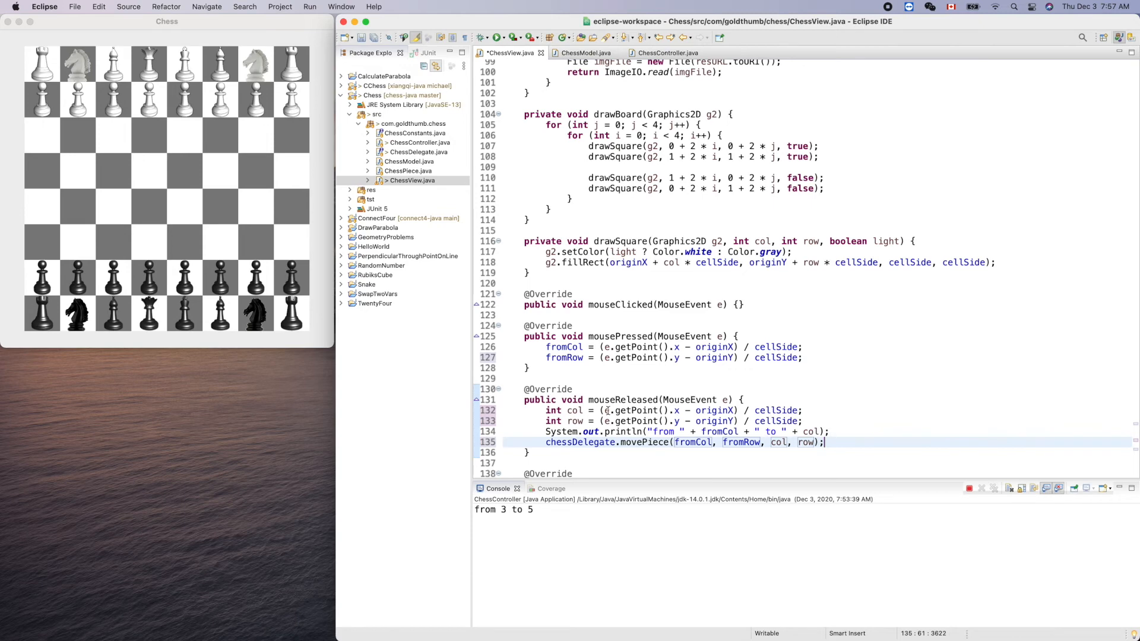
mouse_move(459, 65)
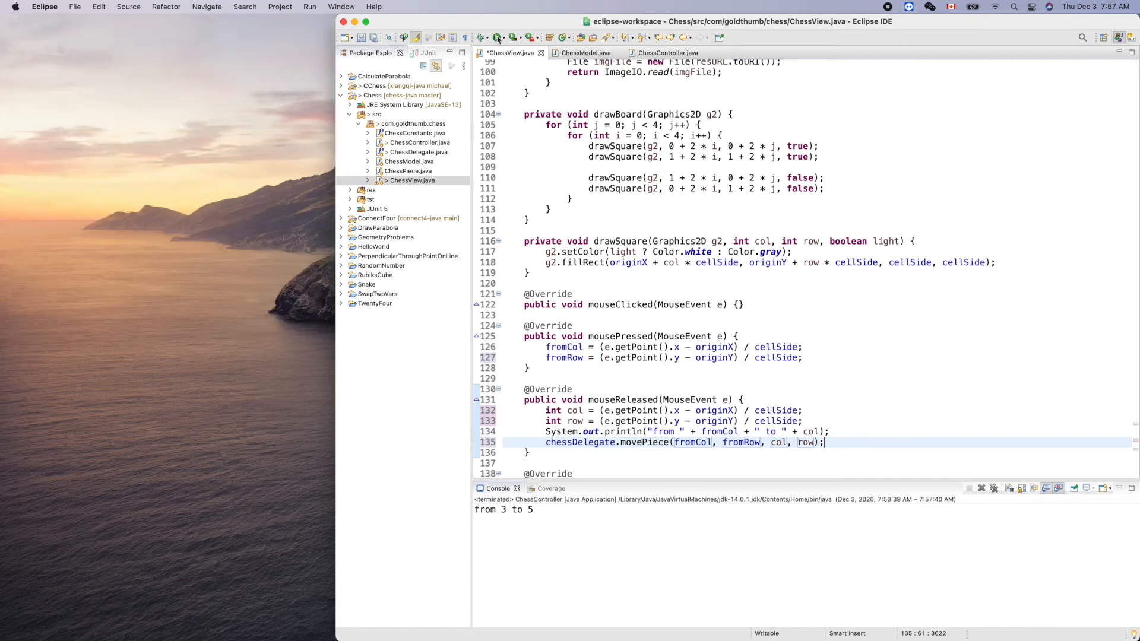
Step: Relaunch the game and drag a white knight and a black knight to confirm pieces now move
click(498, 36)
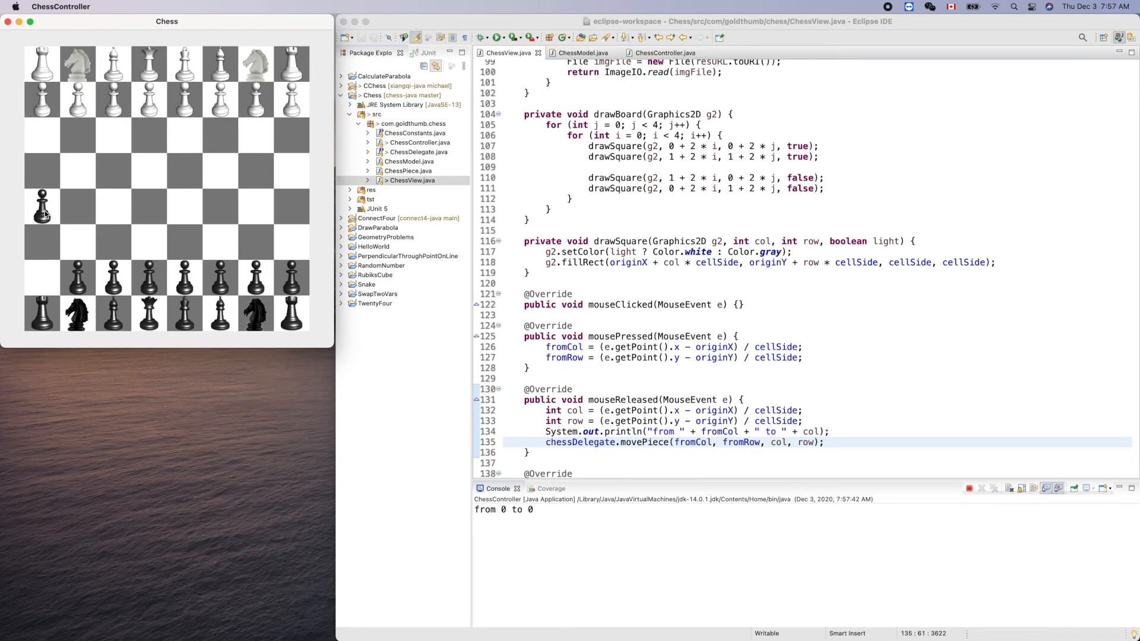
mouse_move(257, 70)
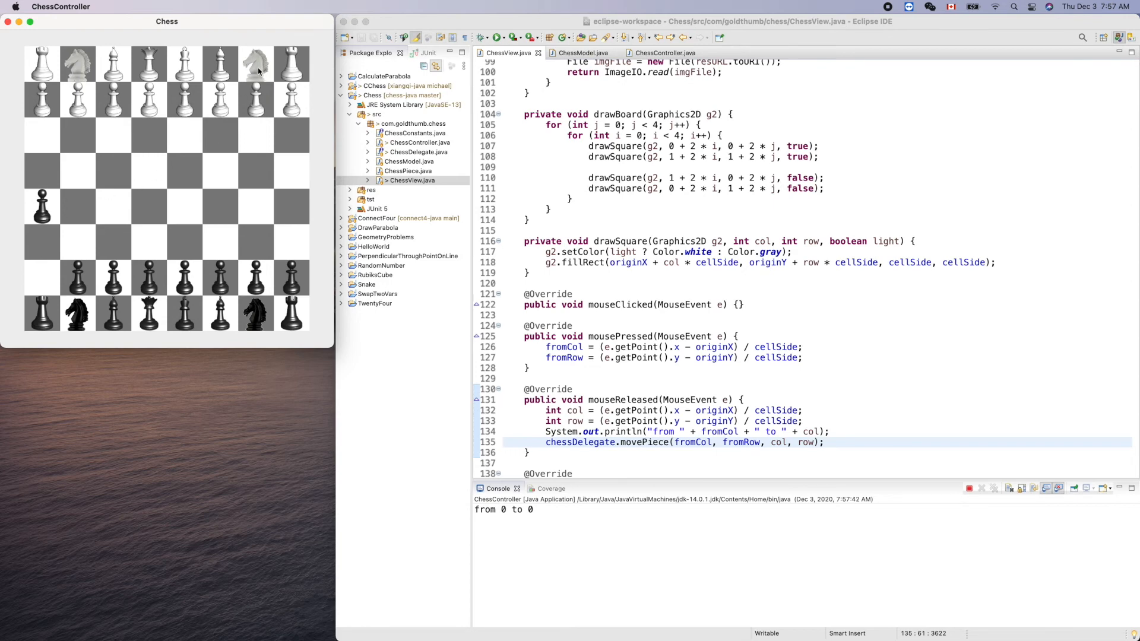
drag(255, 64, 220, 135)
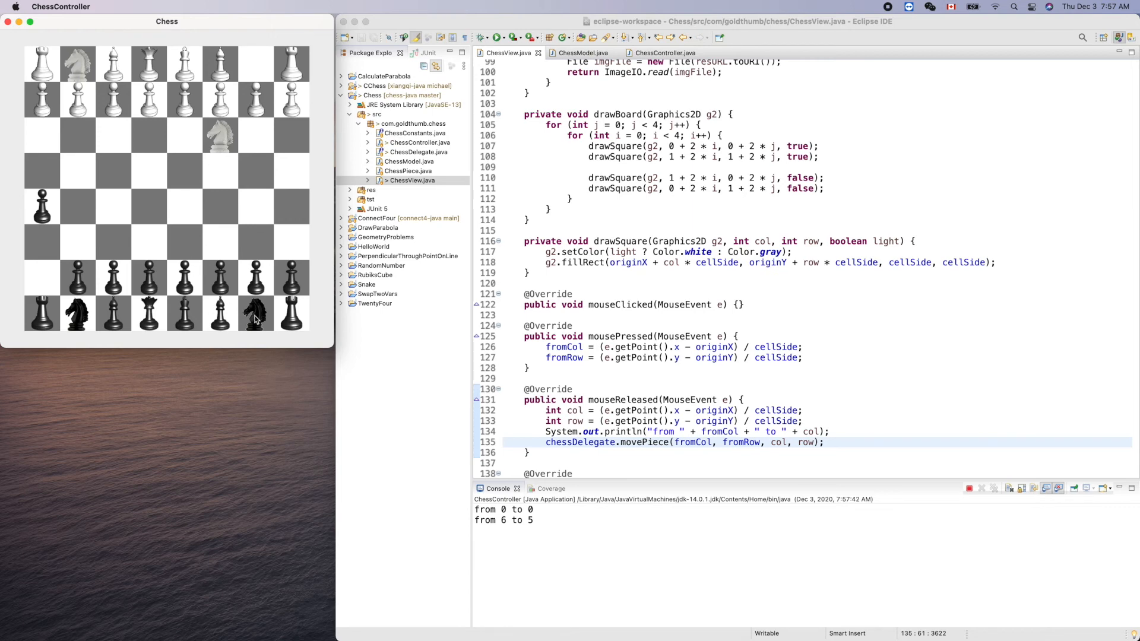
drag(255, 315, 291, 242)
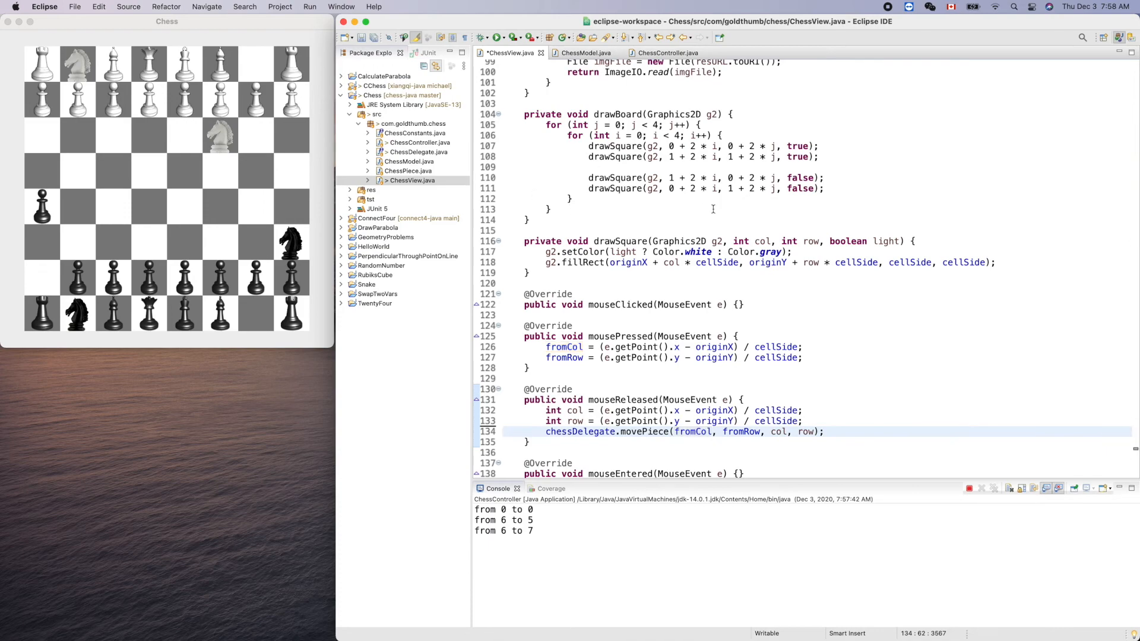
Step: Rerun the game without the debug println and drag a white knight toward the board's centre
scroll(down, 3)
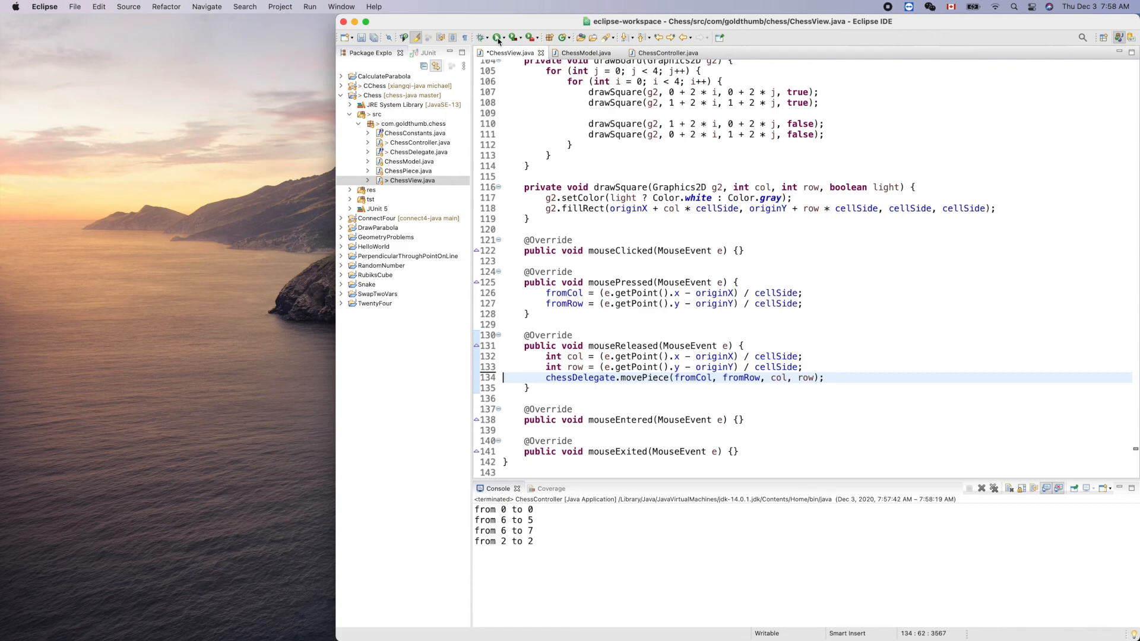
click(494, 37)
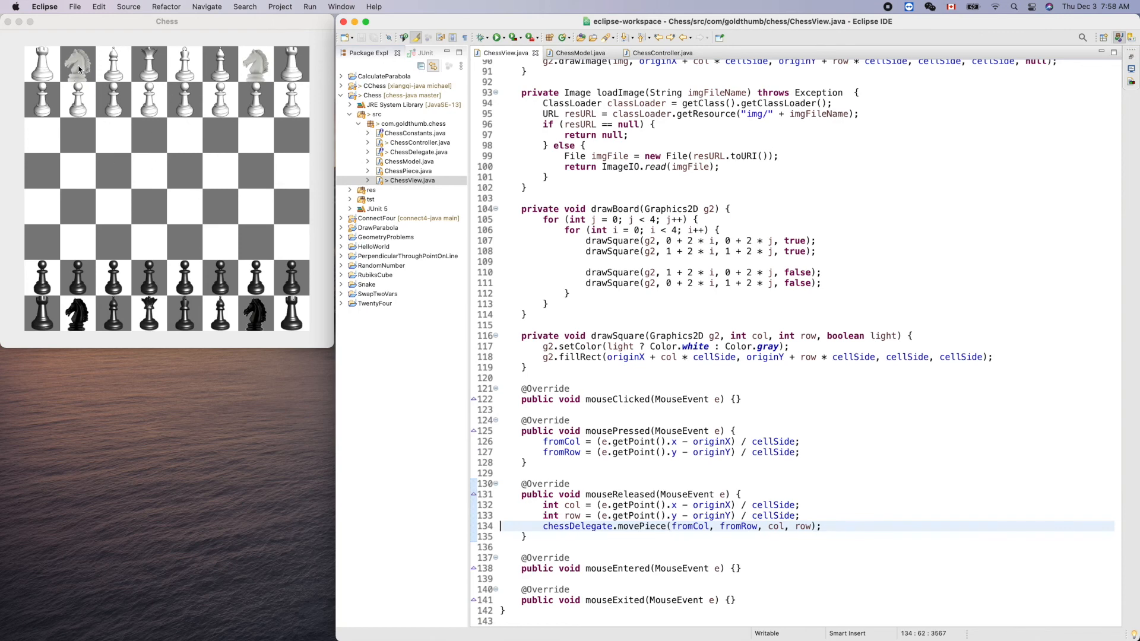
drag(78, 64, 114, 137)
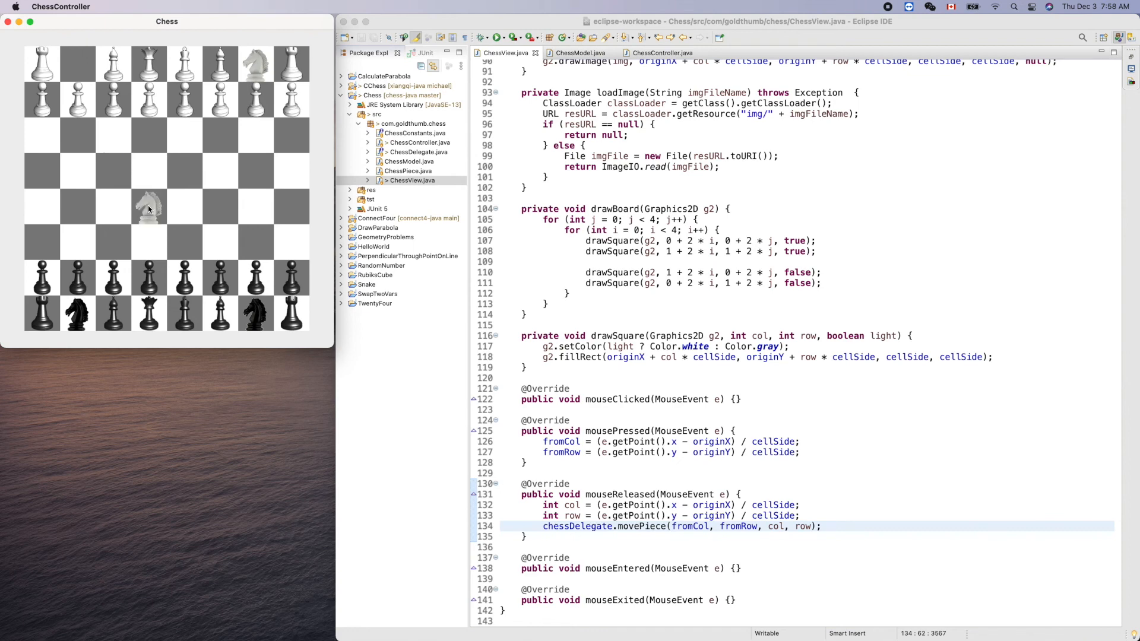
mouse_move(222, 255)
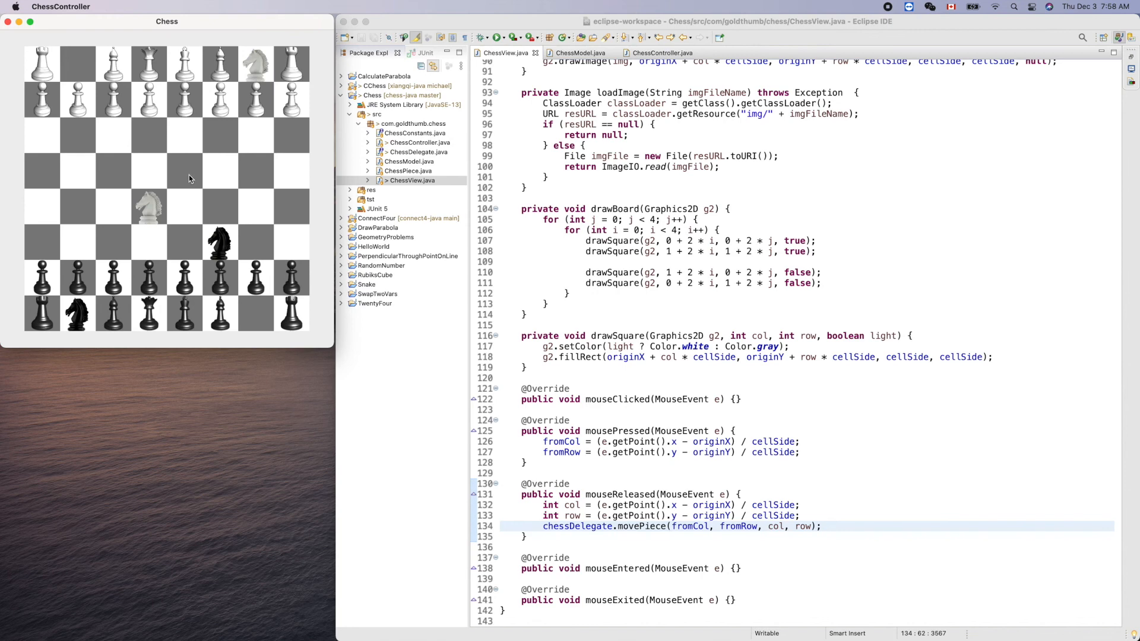
mouse_move(217, 208)
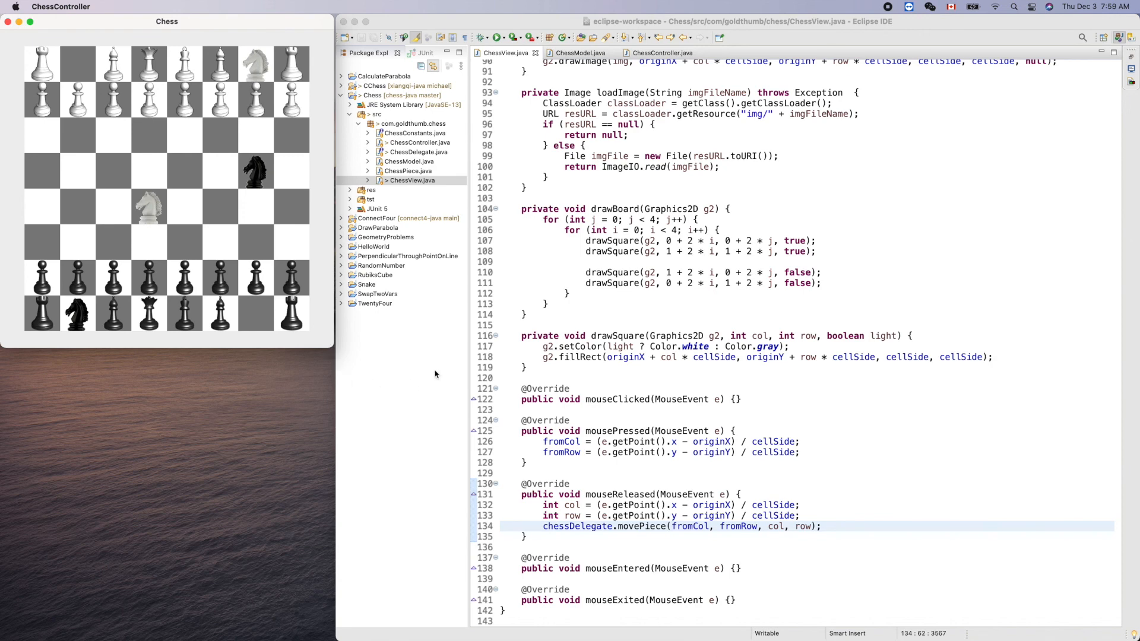
mouse_move(1130, 37)
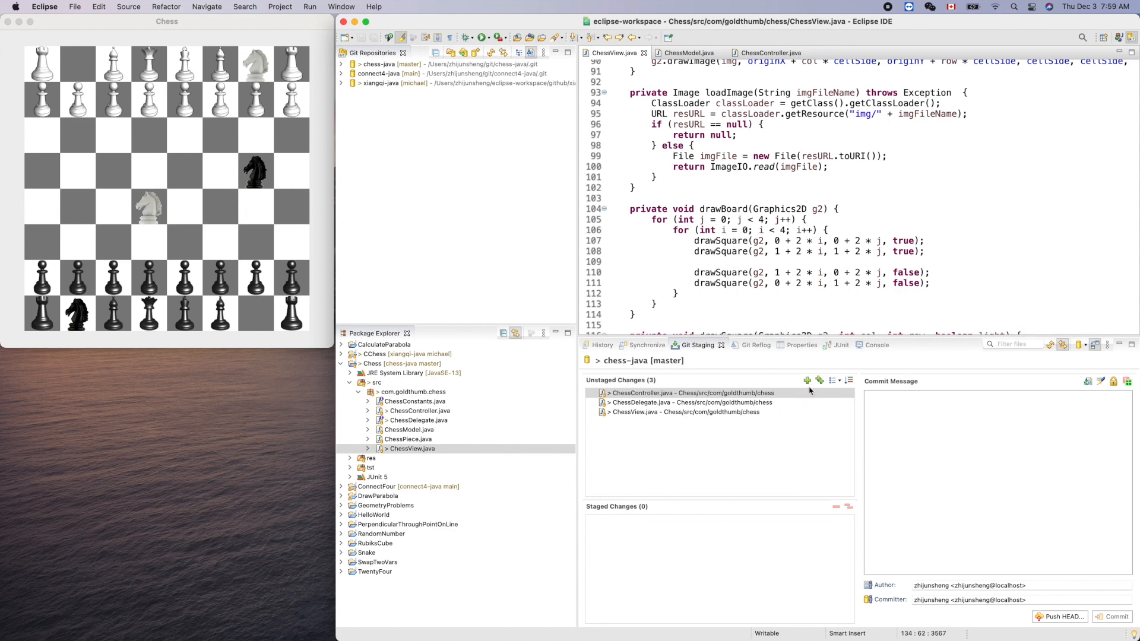
Step: Stage the ChessController, ChessDelegate and ChessView changes and enter message "implemented moving piece with mouse"
click(806, 380)
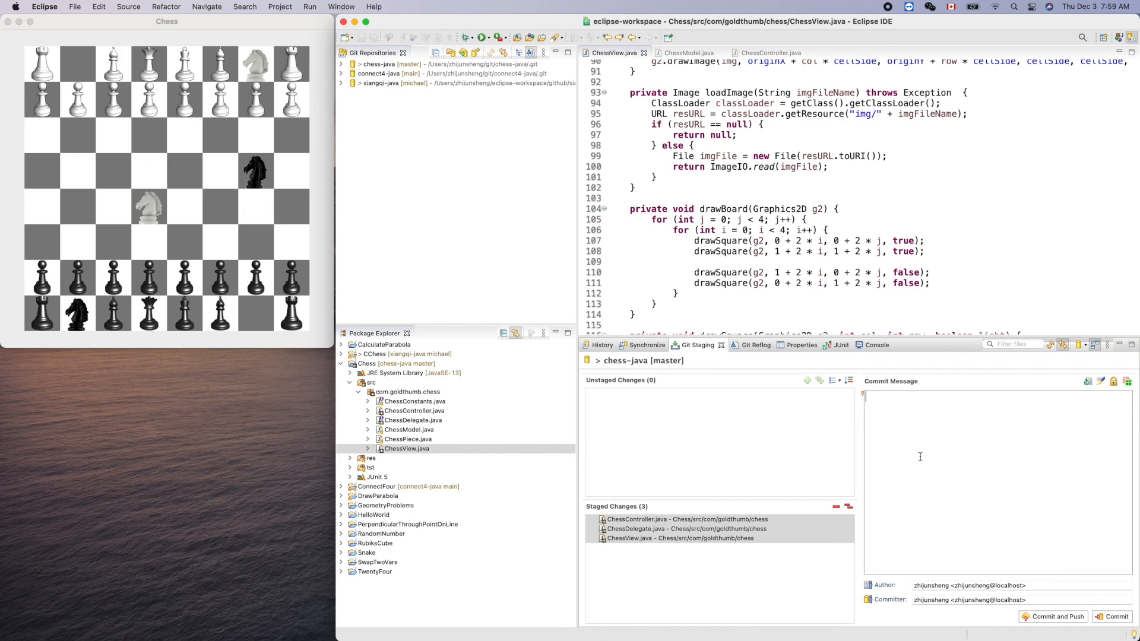
text(m)
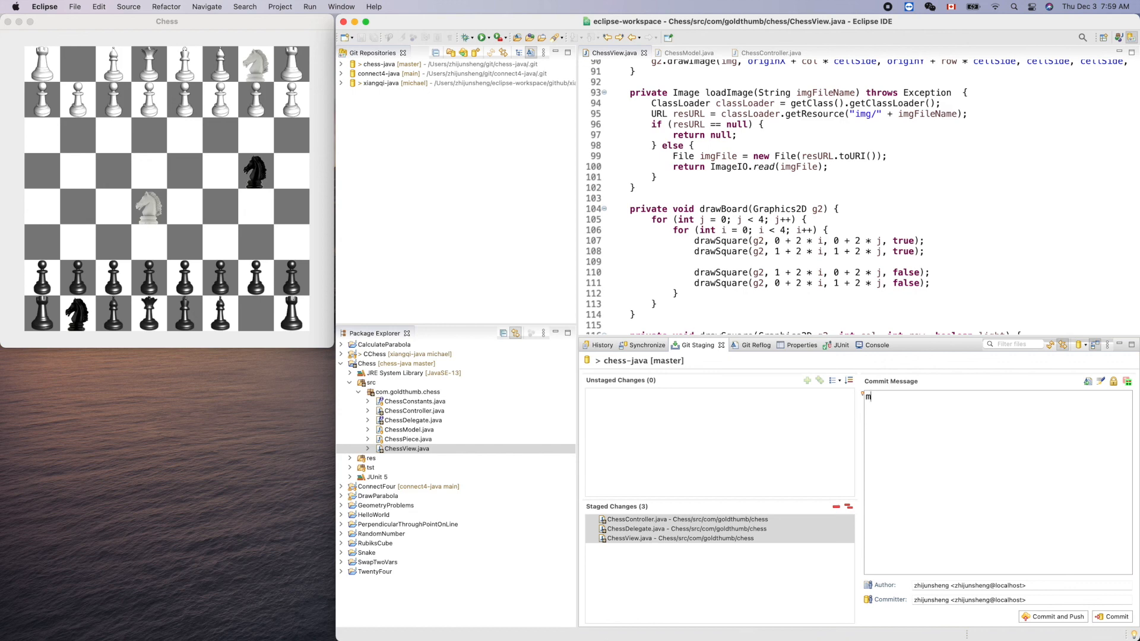
text(implement)
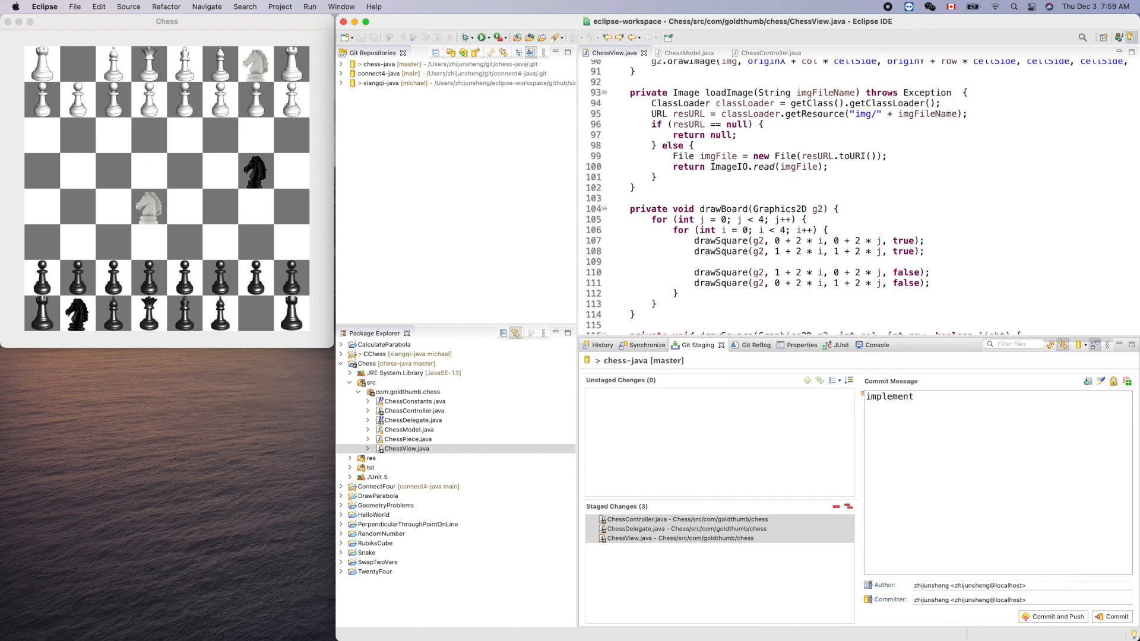
text(ed)
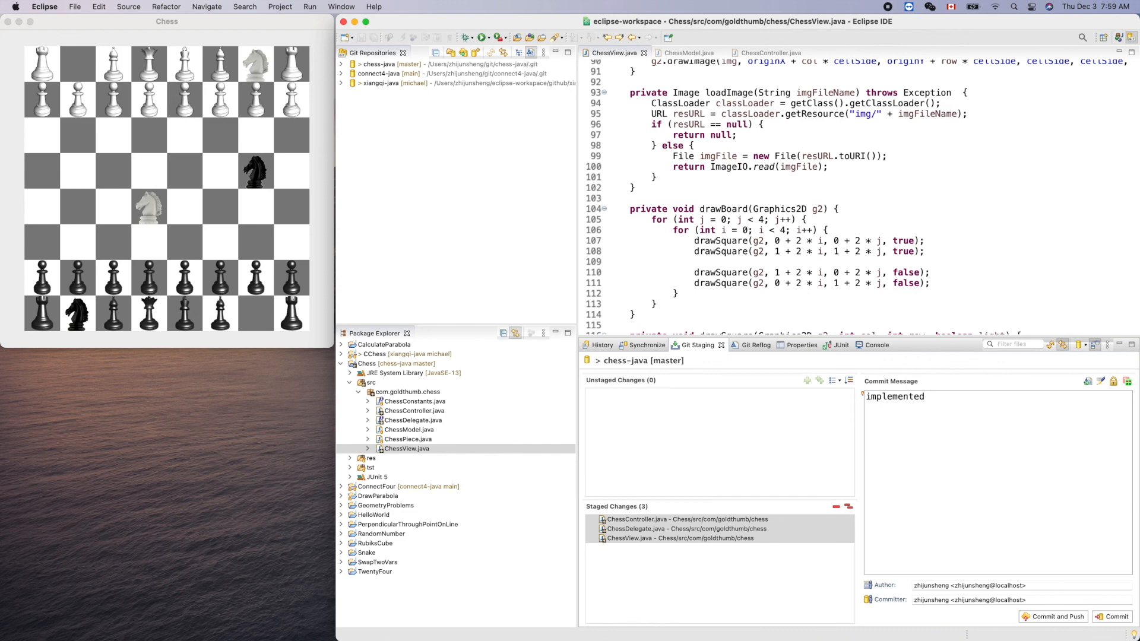
text(mov)
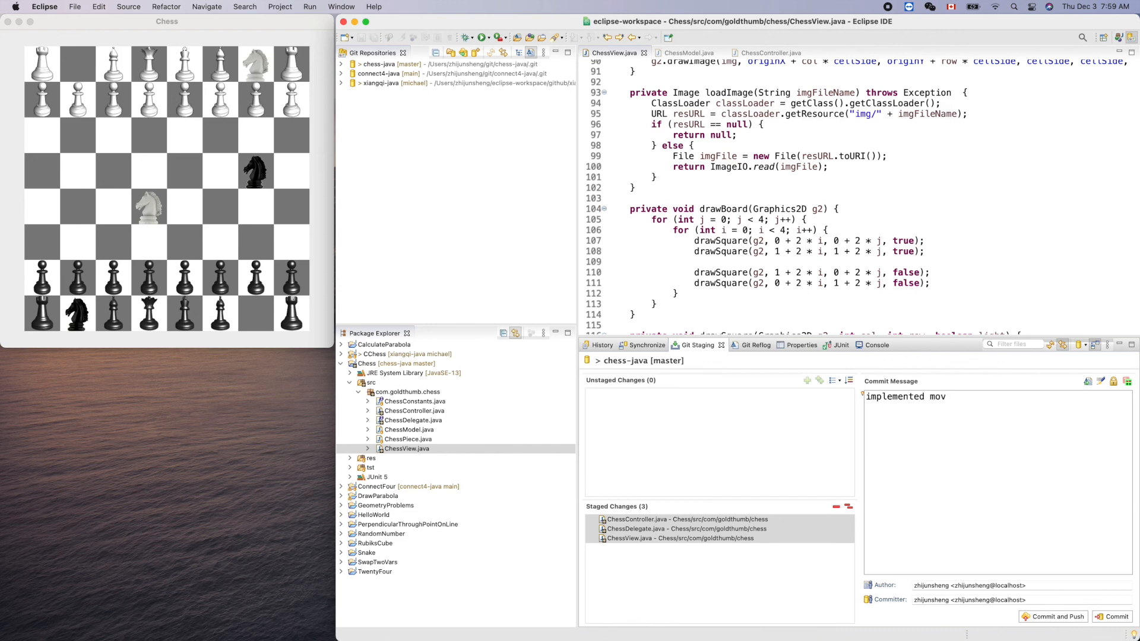
text(ing piec)
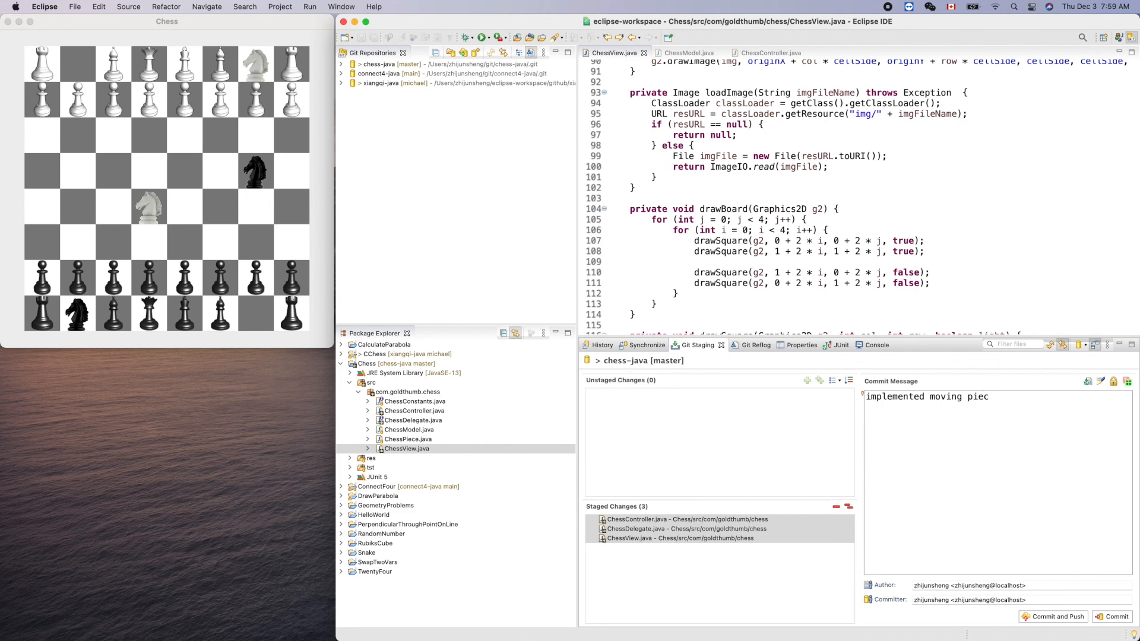
text(e)
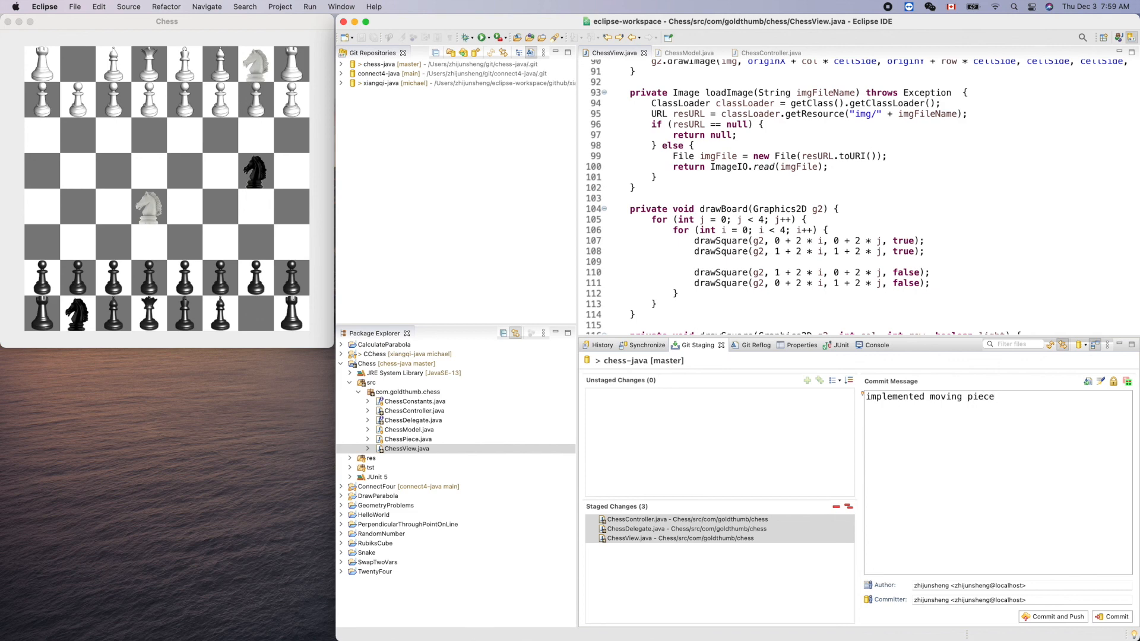
text(with)
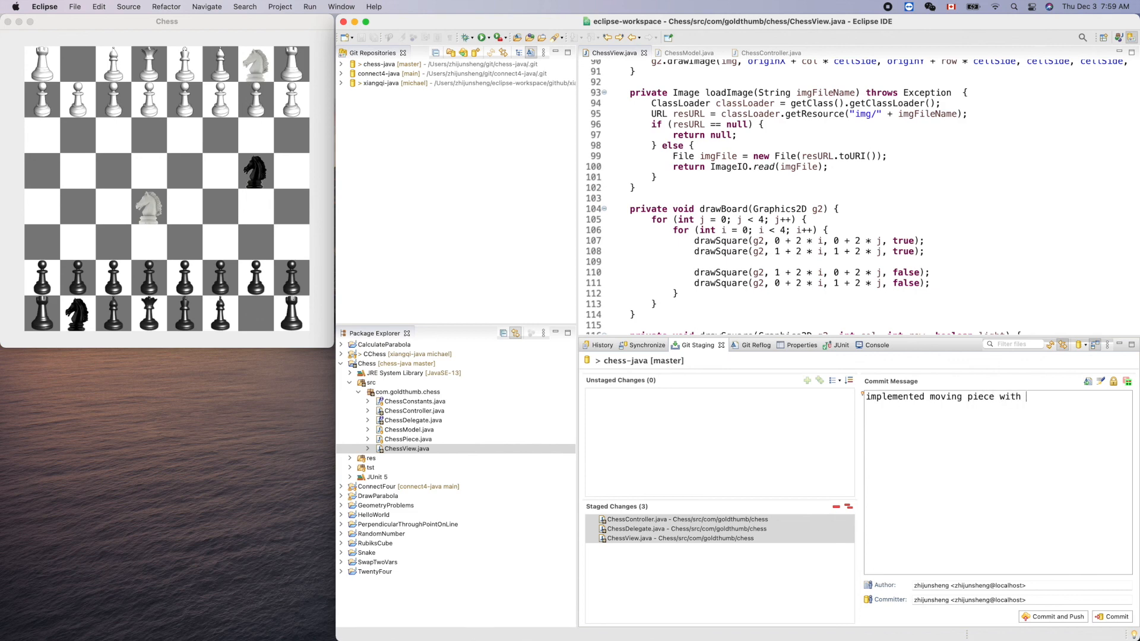
text(mouse)
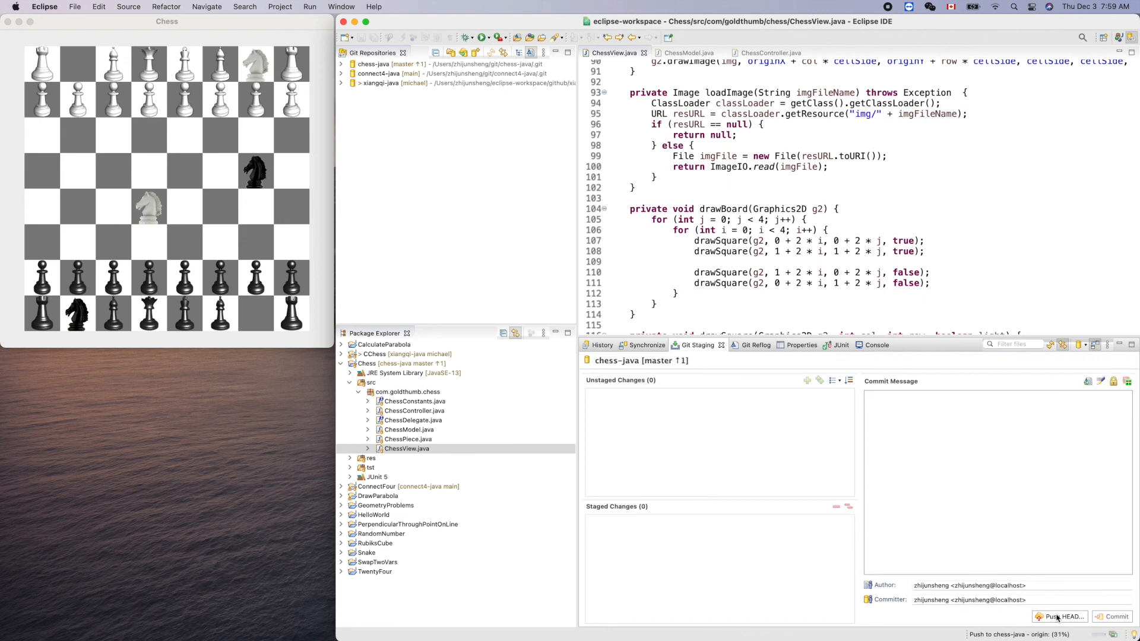
Step: Let the push of commit 564abc7 to chess-java master finish and close the Push Results dialog
click(1058, 616)
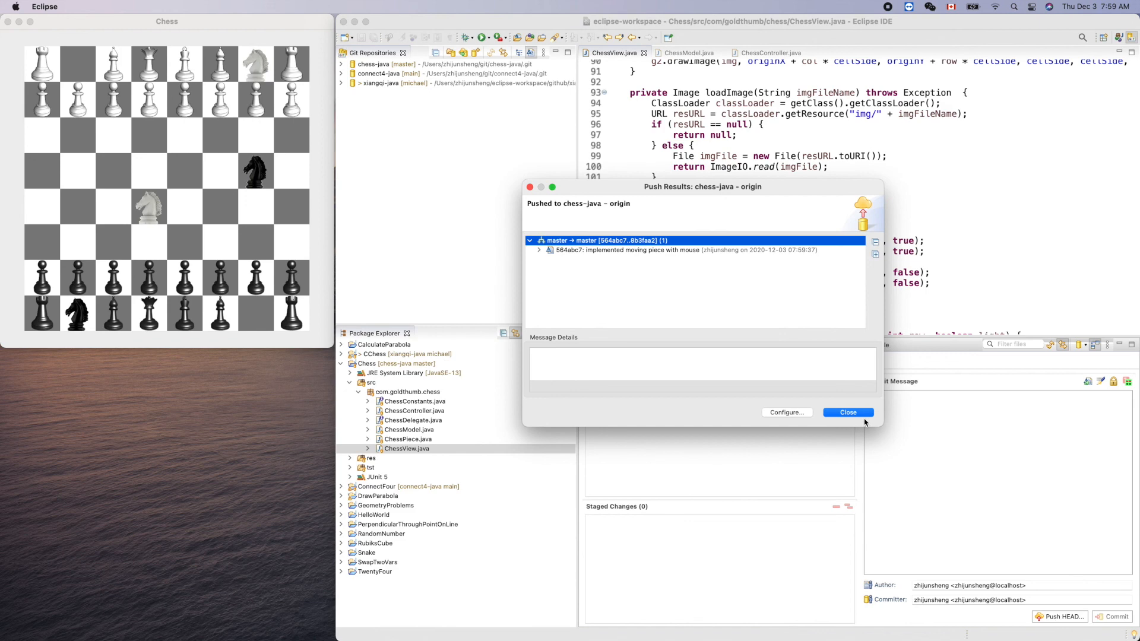
click(847, 411)
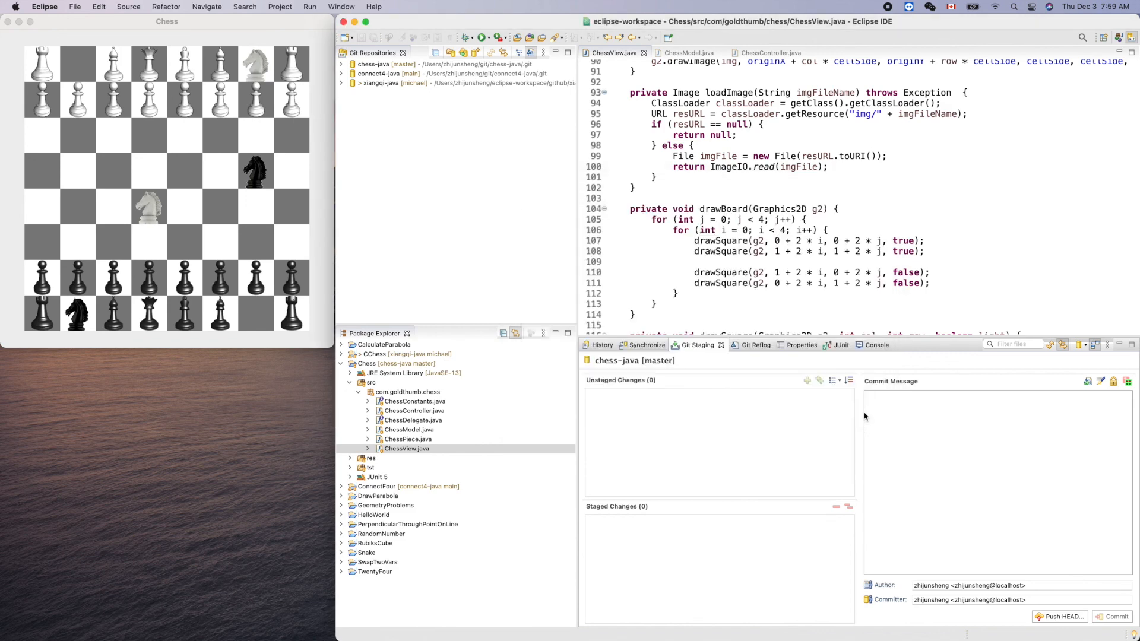
click(865, 396)
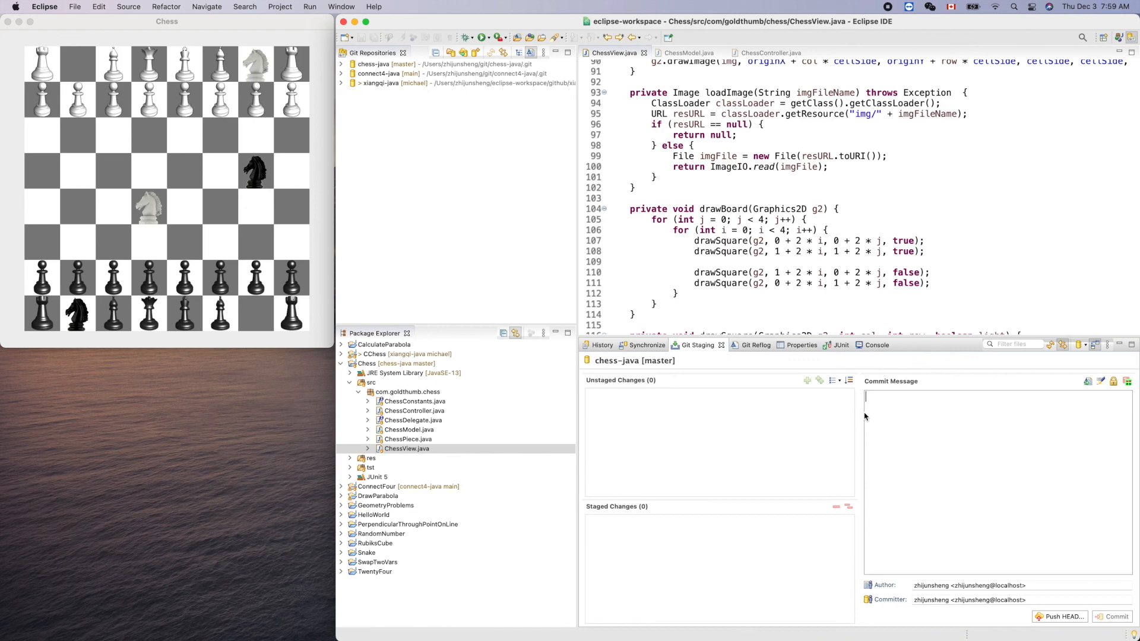
click(865, 396)
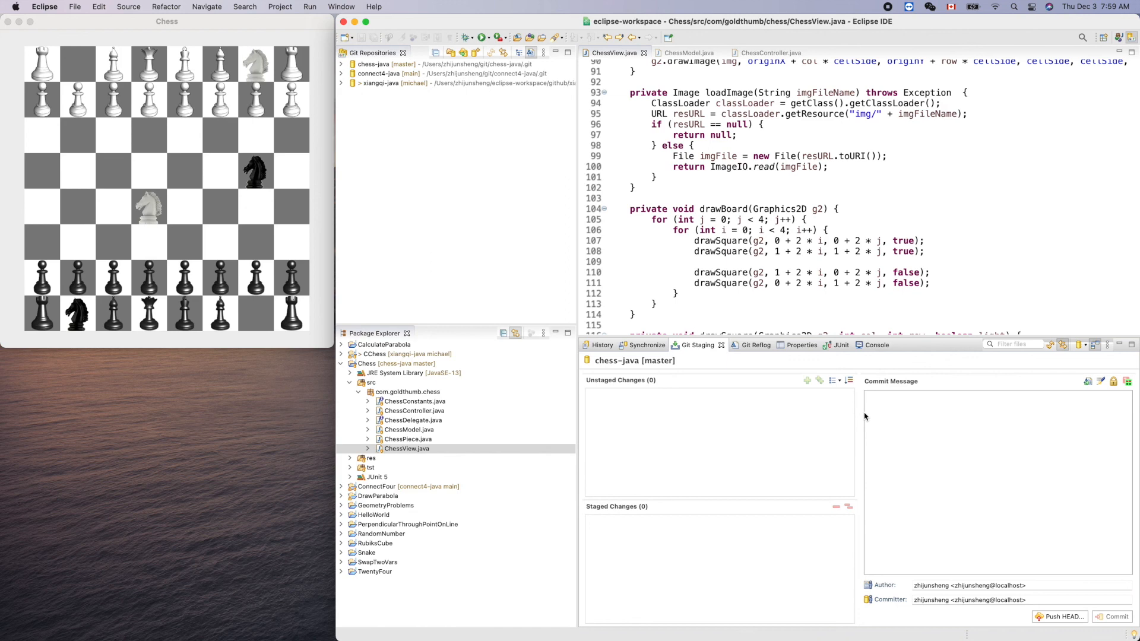